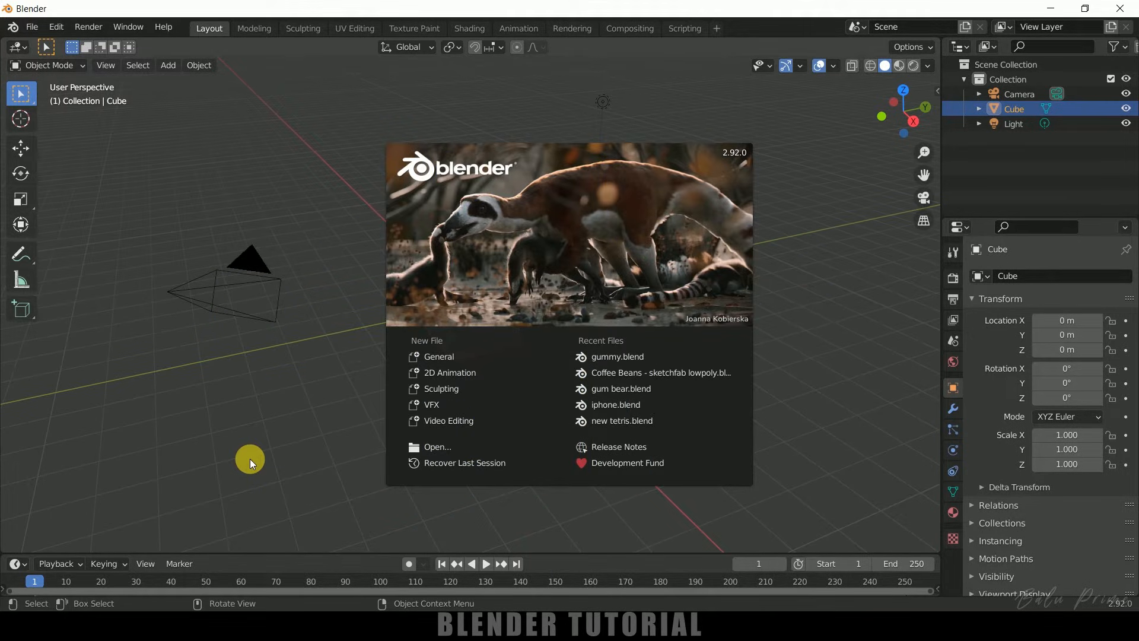
mouse_move(516, 157)
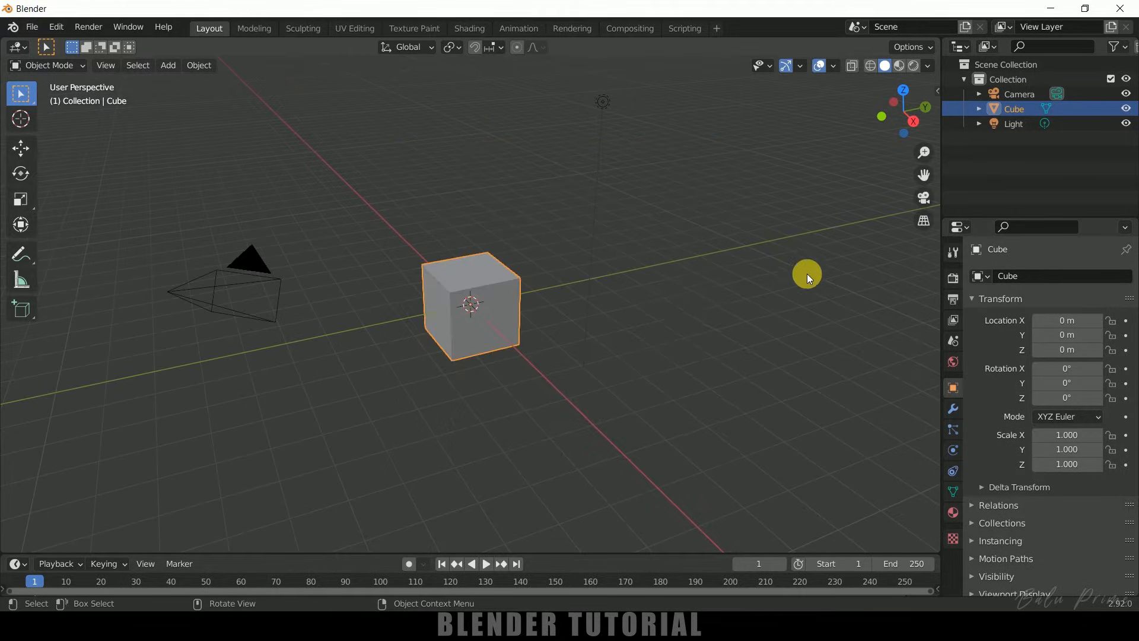
mouse_move(656, 332)
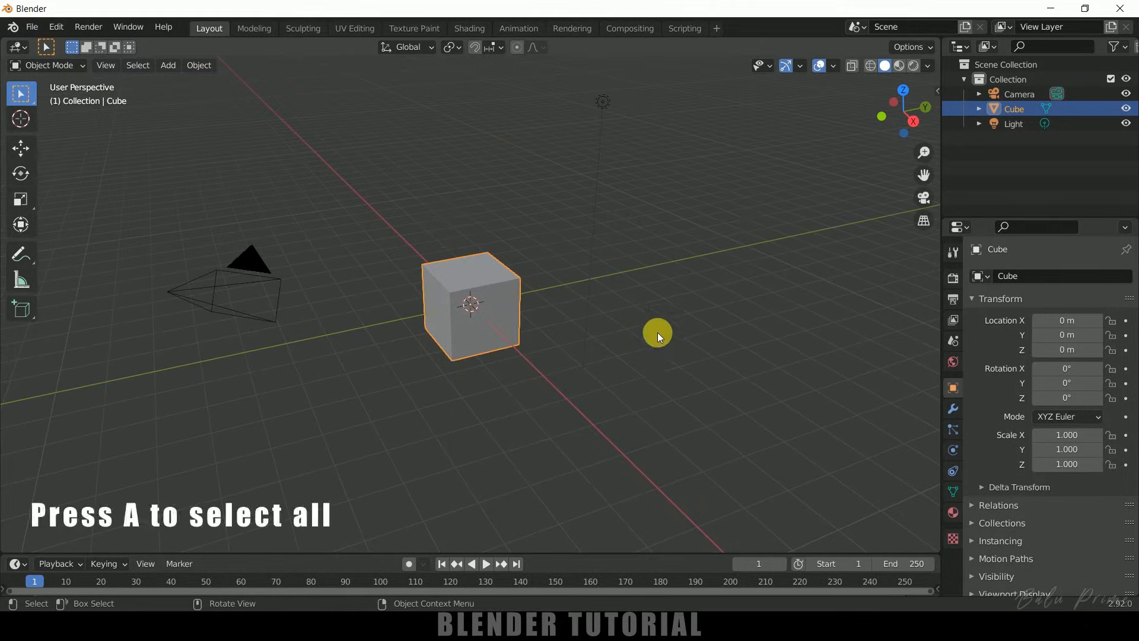
Select every object in the default scene and delete them all
key("a")
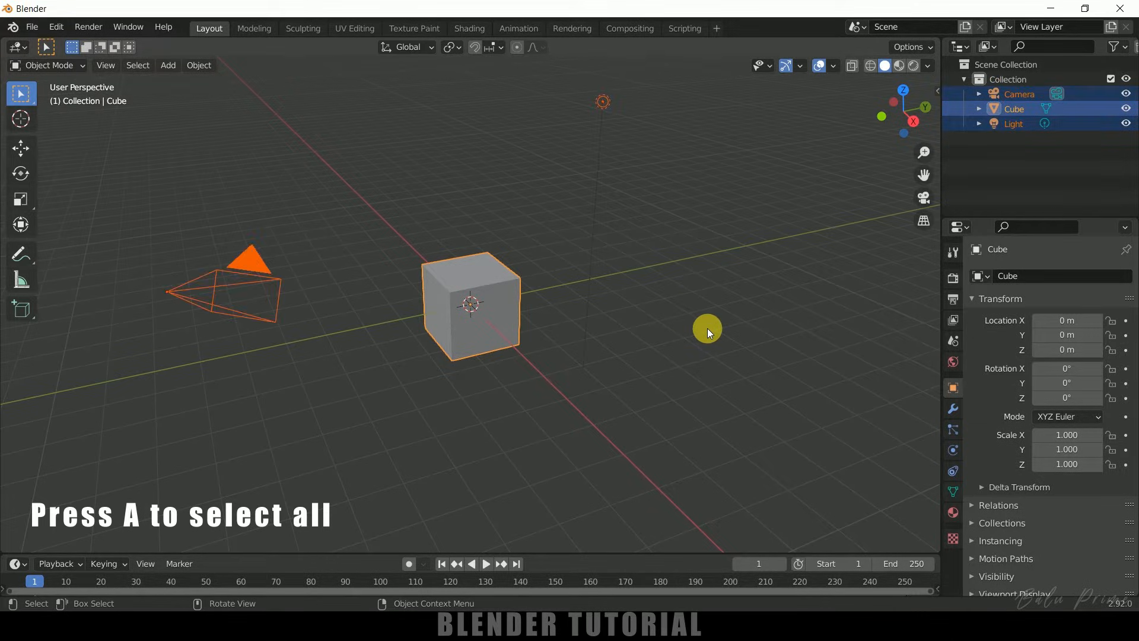
key("x")
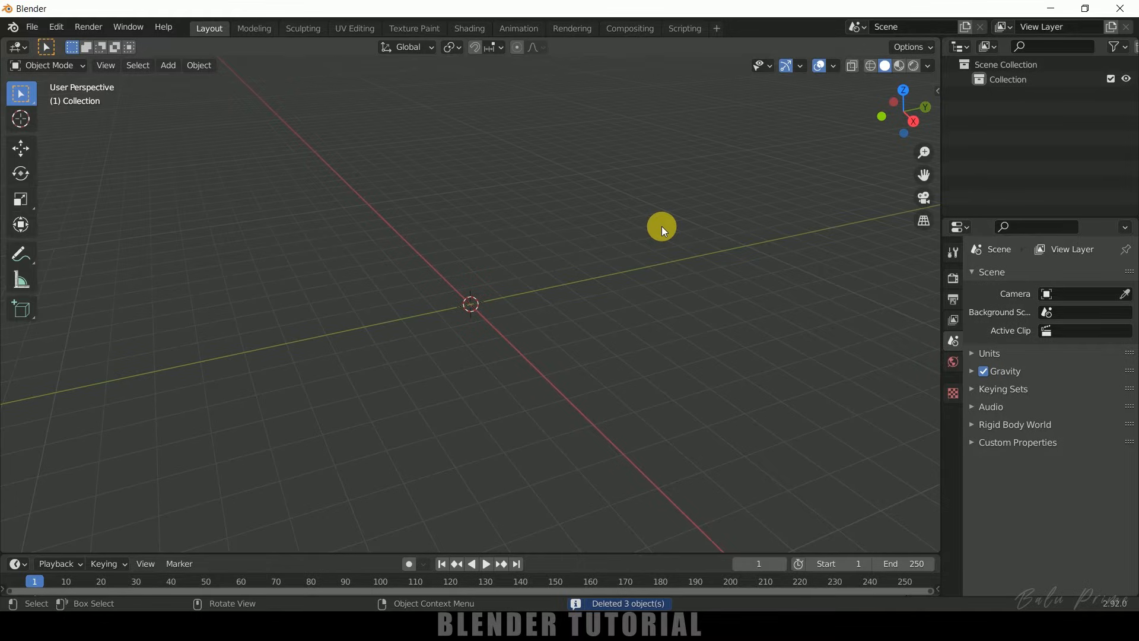
mouse_move(163, 86)
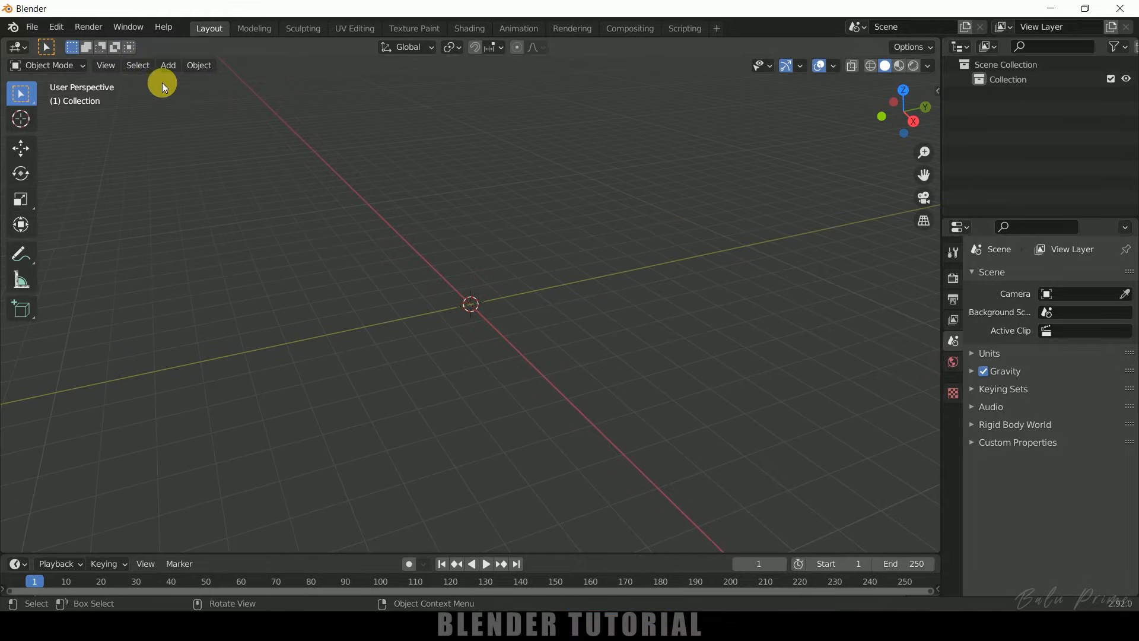
Add a plane mesh and merge its four vertices at center into one point
left_click(167, 64)
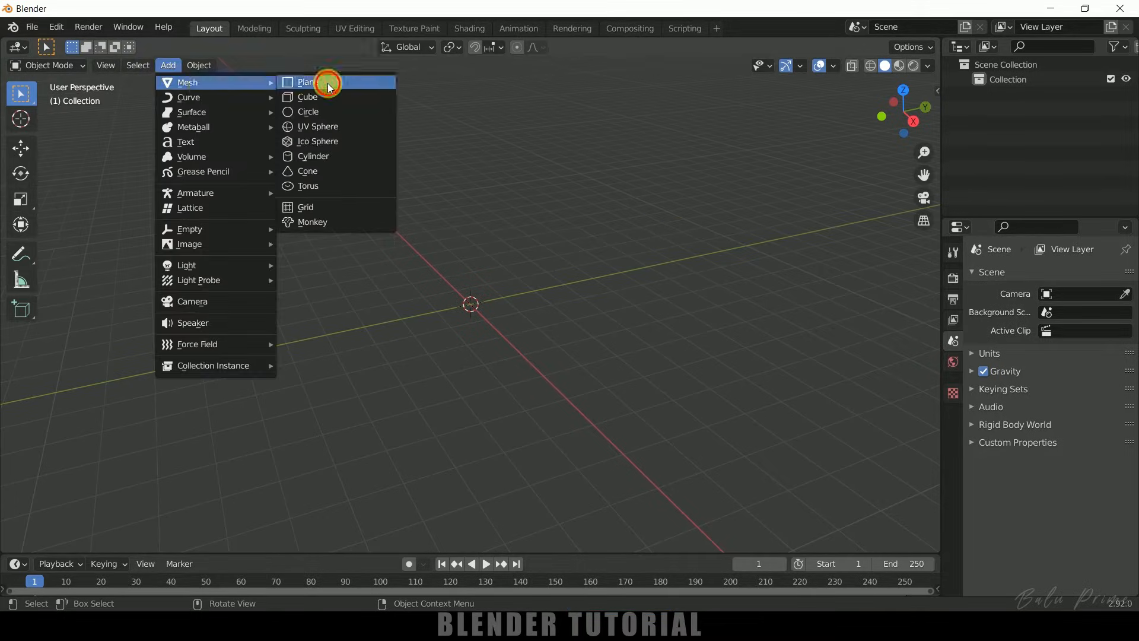
left_click(306, 81)
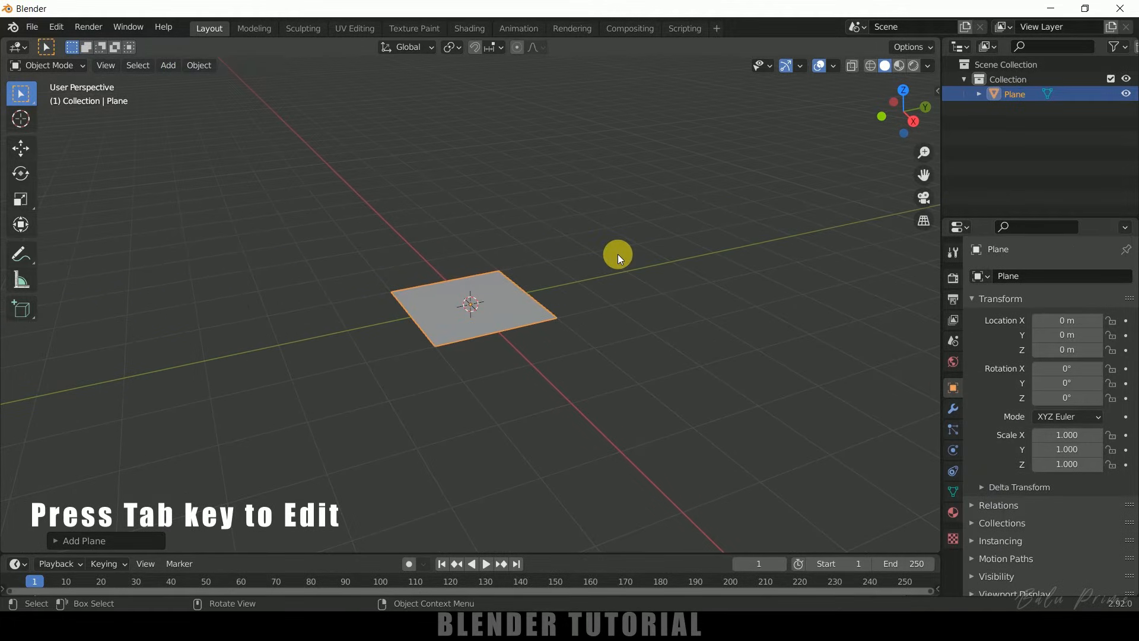
key("Tab")
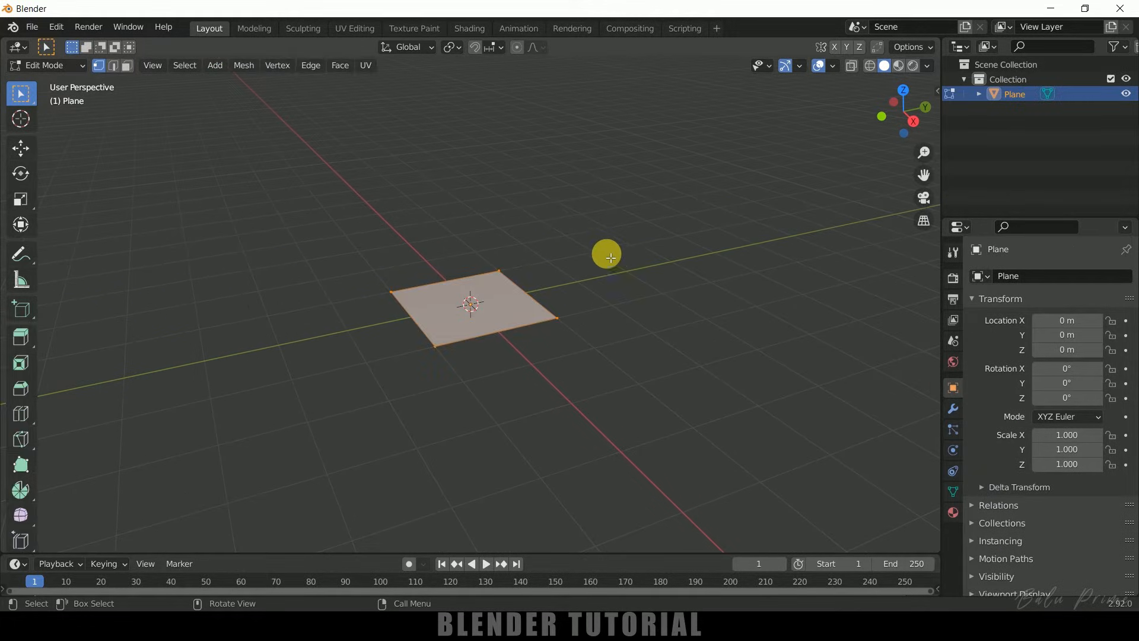
right_click(470, 304)
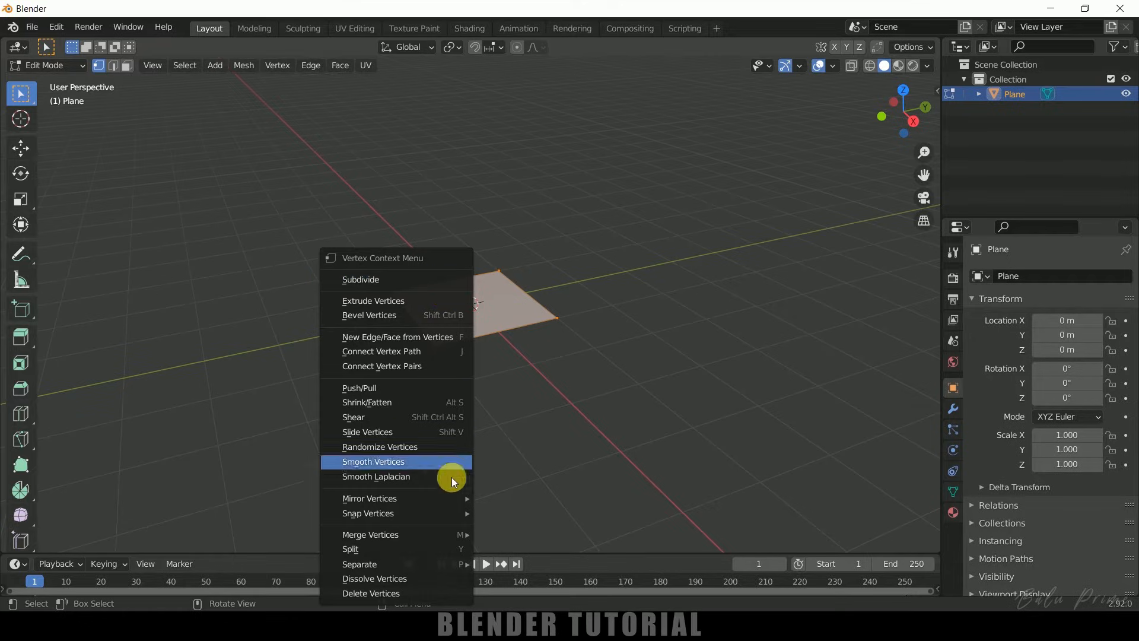
mouse_move(370, 535)
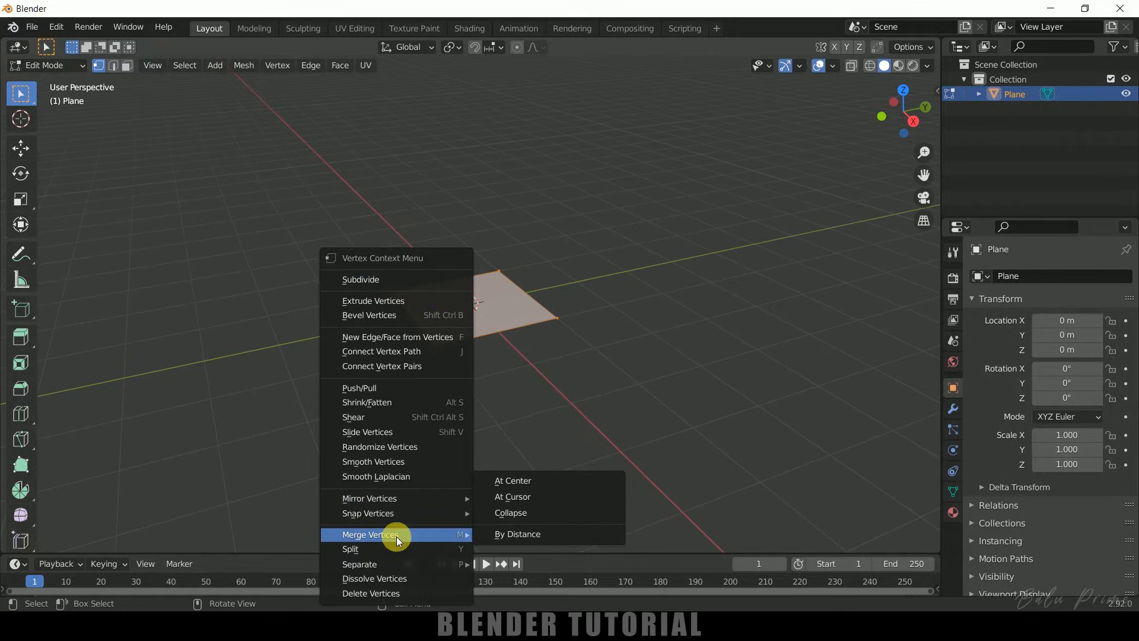
mouse_move(516, 480)
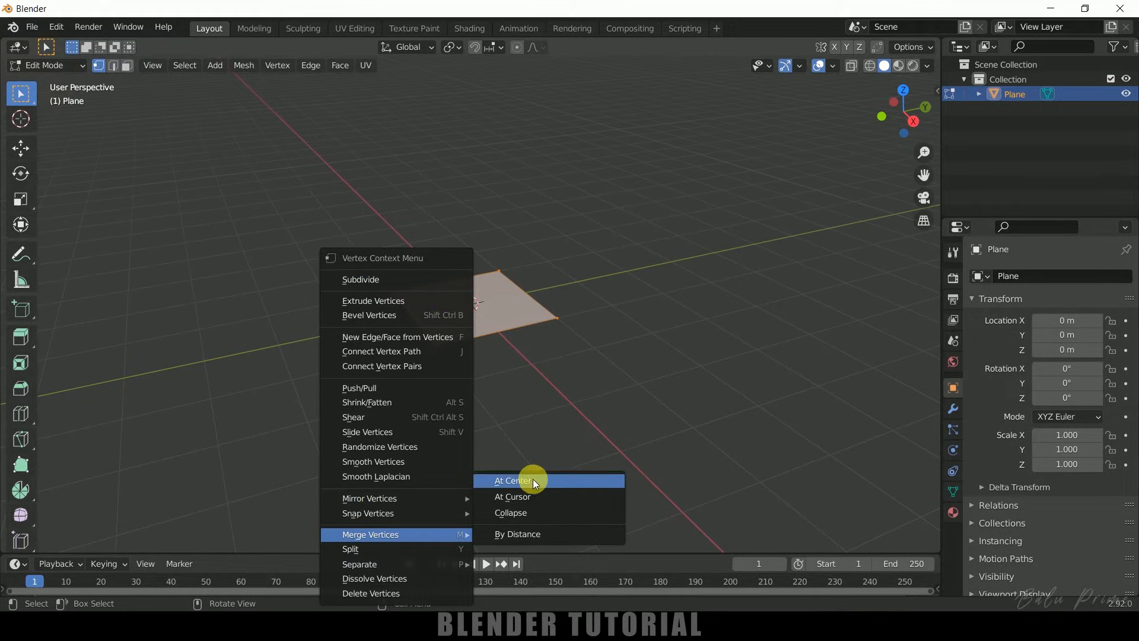
left_click(516, 480)
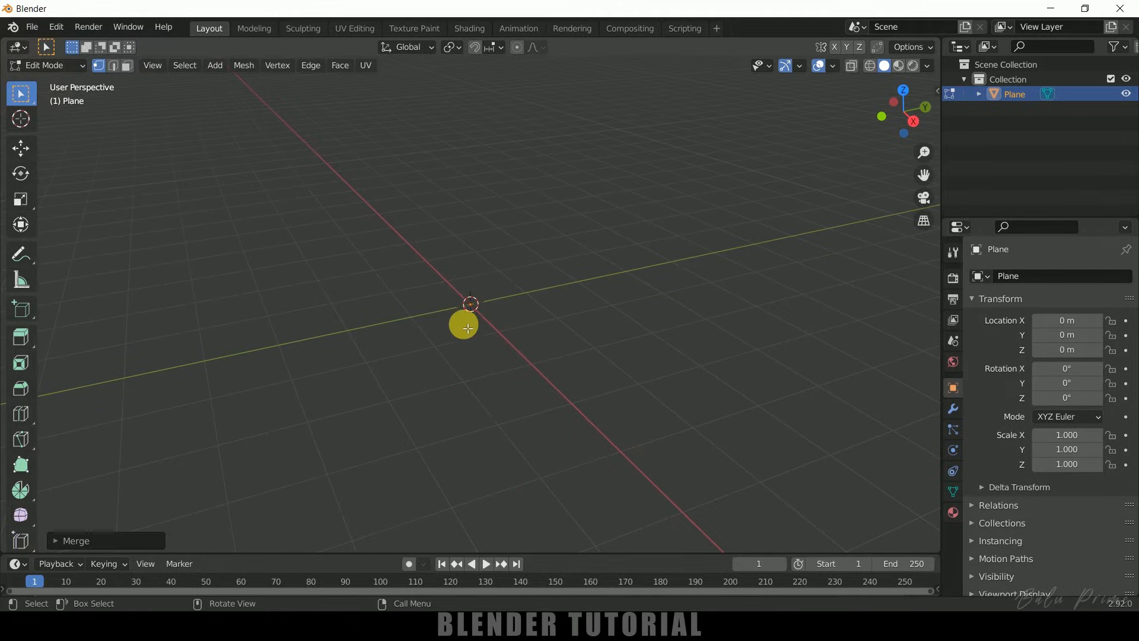
mouse_move(521, 328)
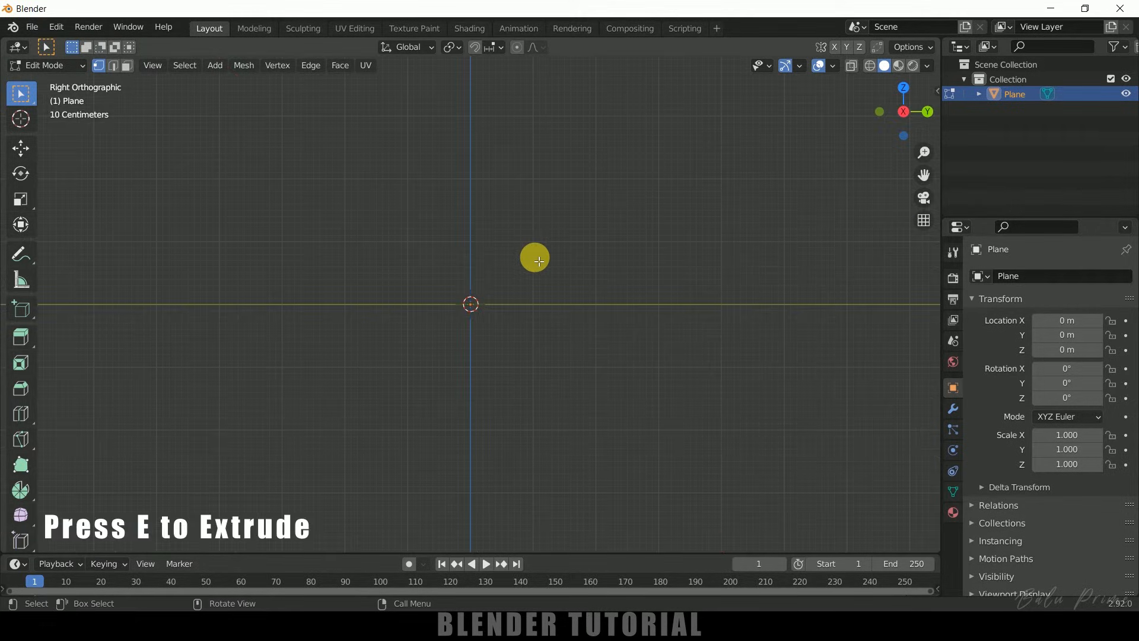
Extrude the vertex repeatedly upward and sideways into a zigzag edge path
key("e")
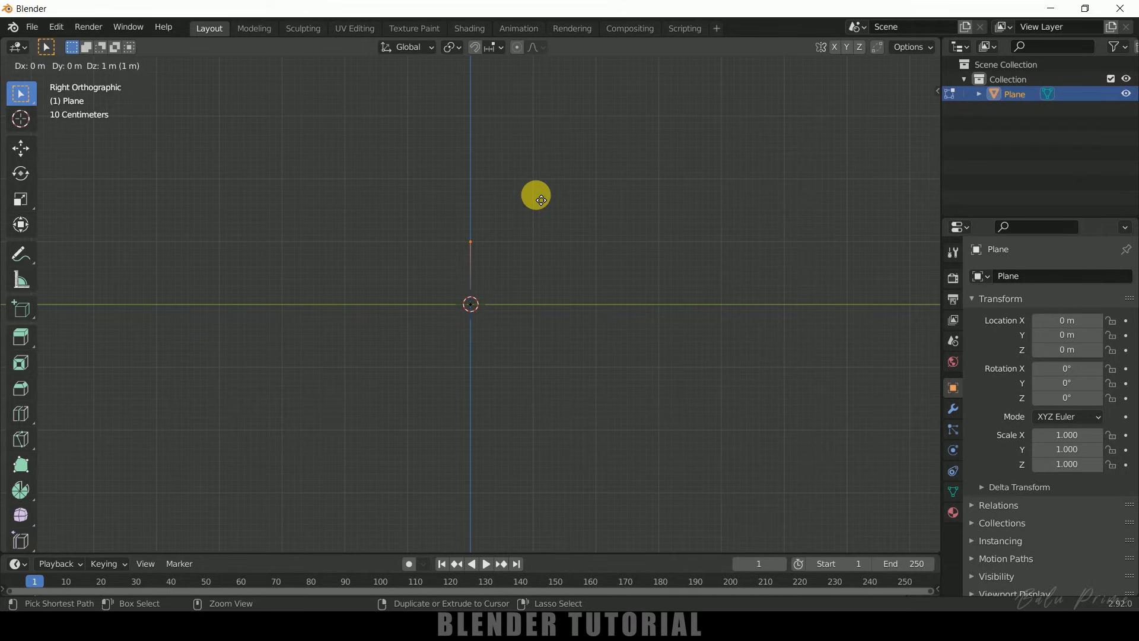
key("Tab")
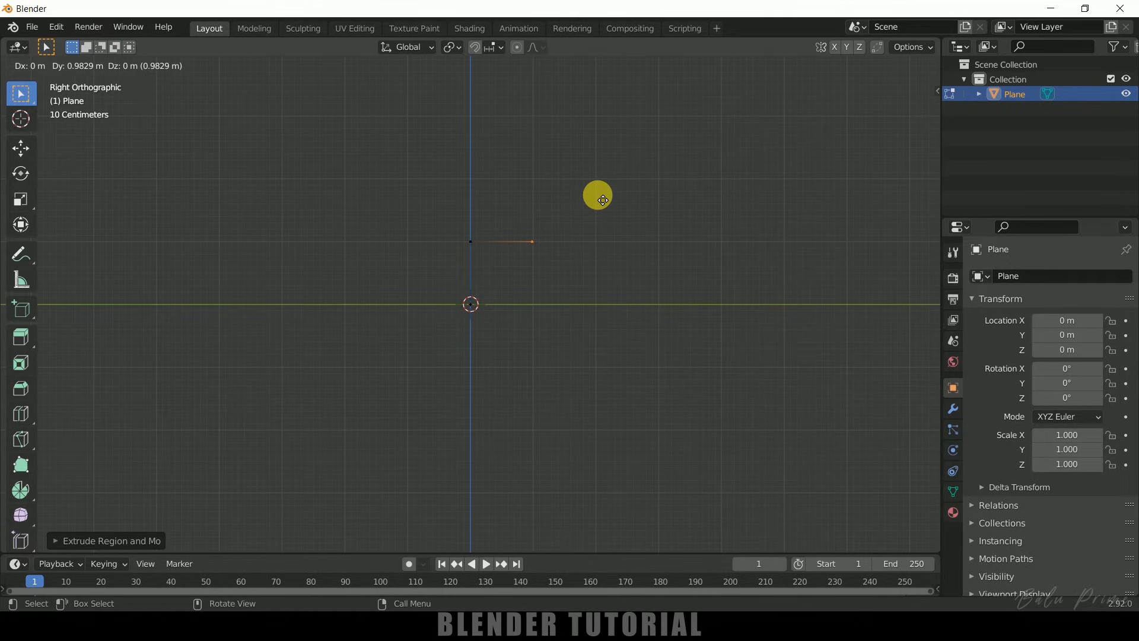
key("Tab")
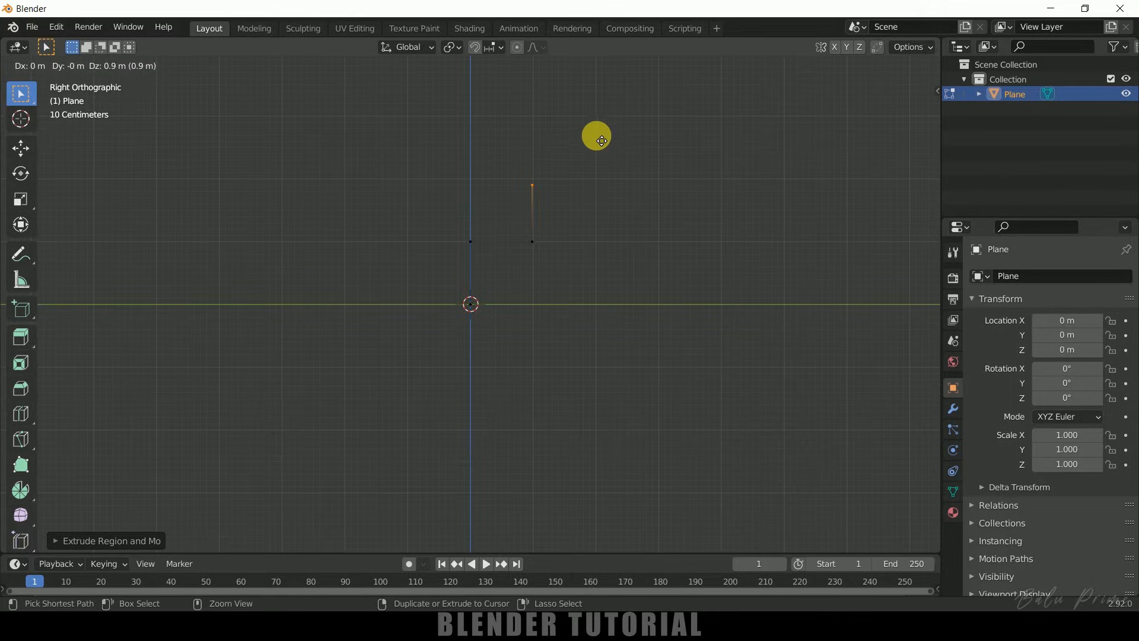
key("Tab")
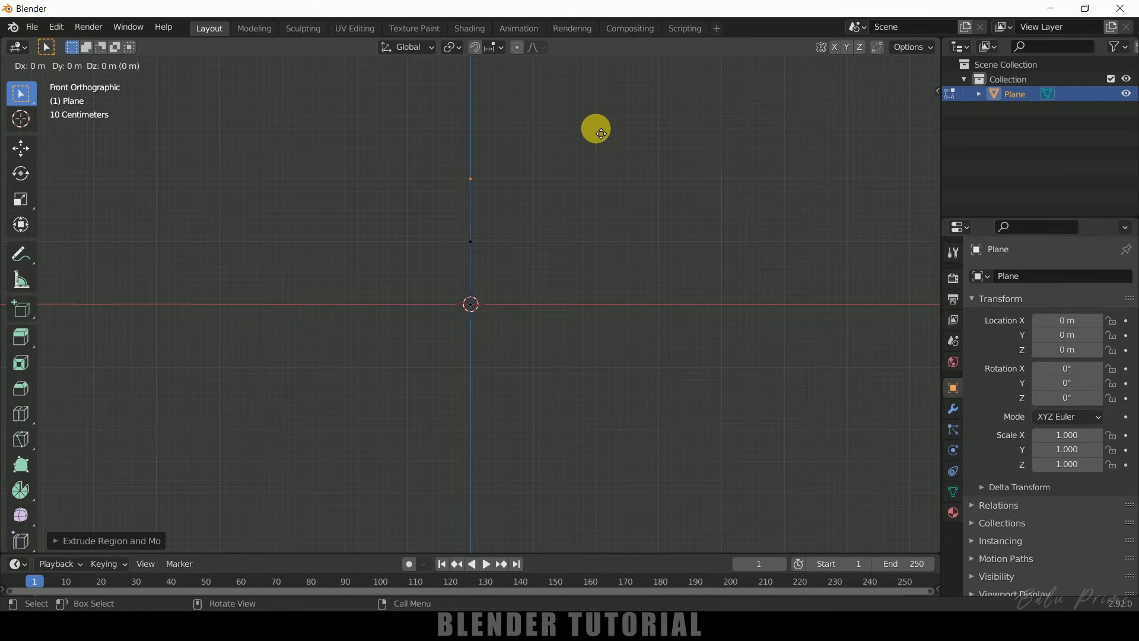
mouse_move(488, 133)
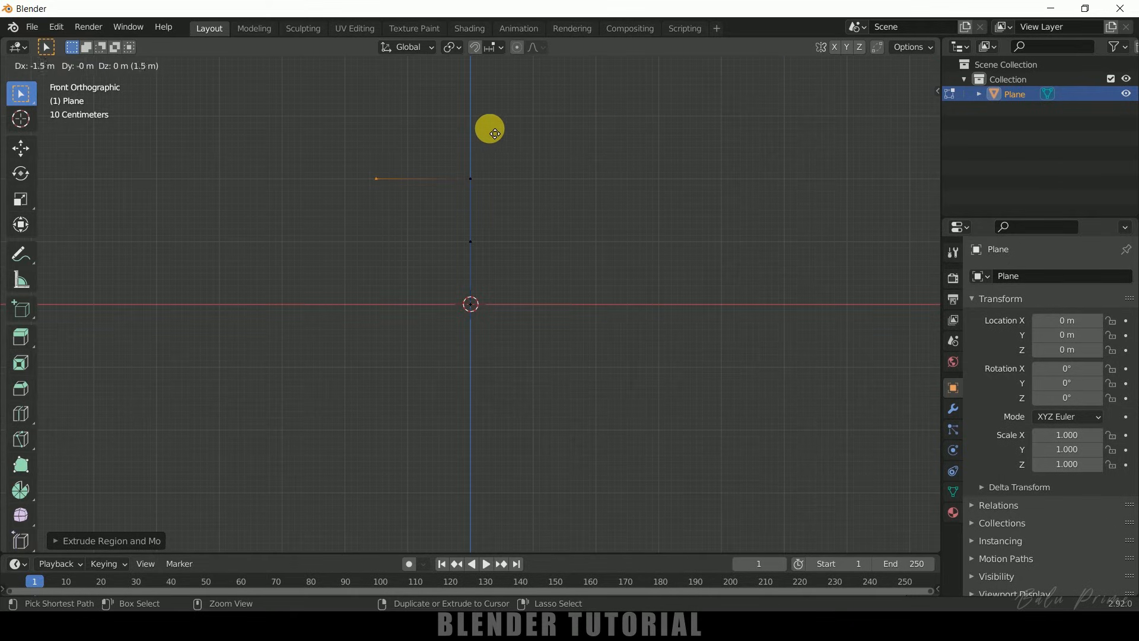
left_click(483, 132)
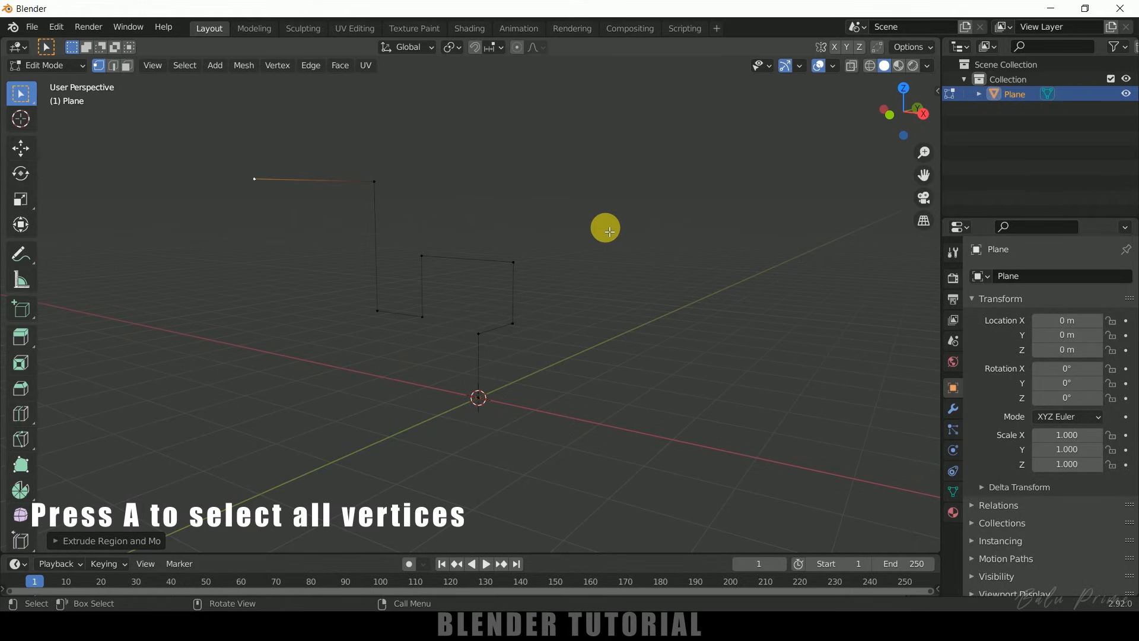
Select all path vertices and bevel them to round every corner
key("a")
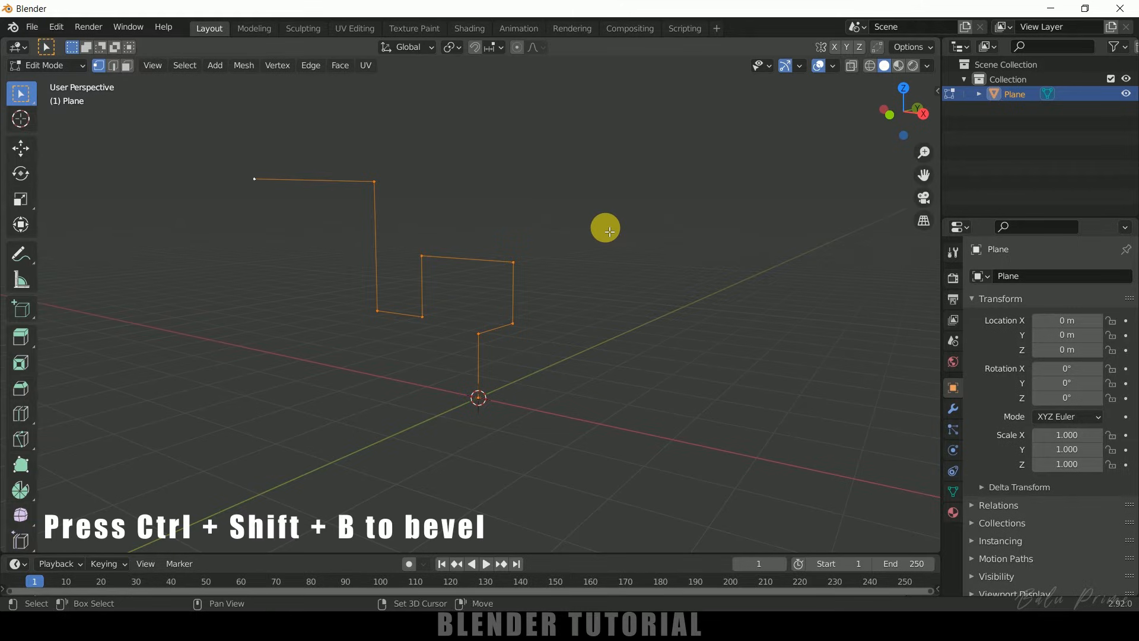
key("ctrl+shift+b")
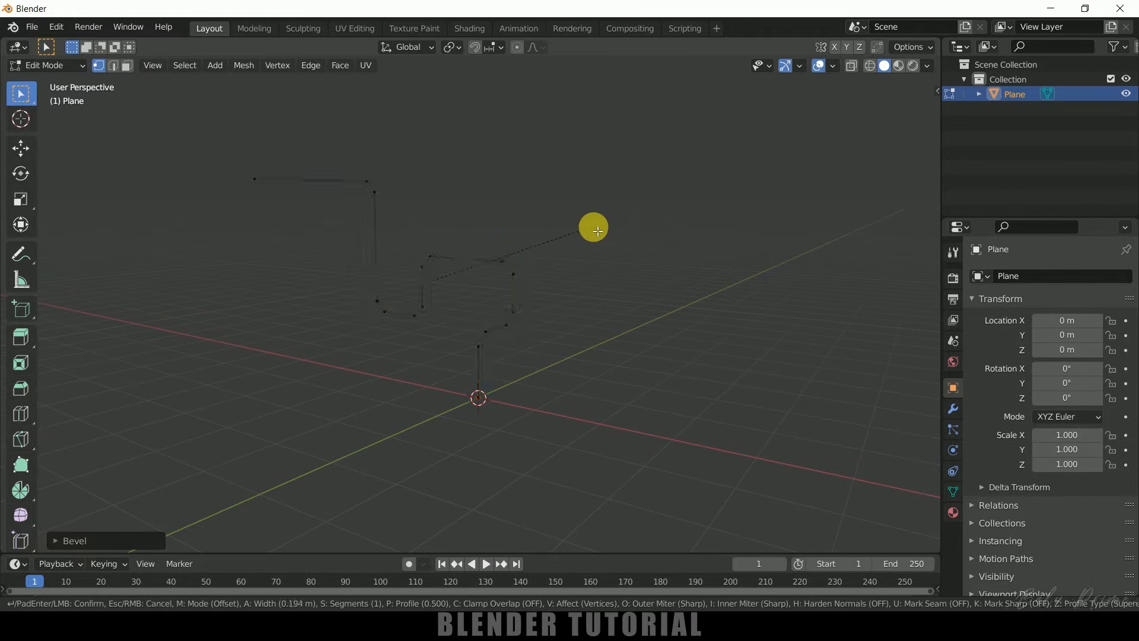
mouse_move(600, 229)
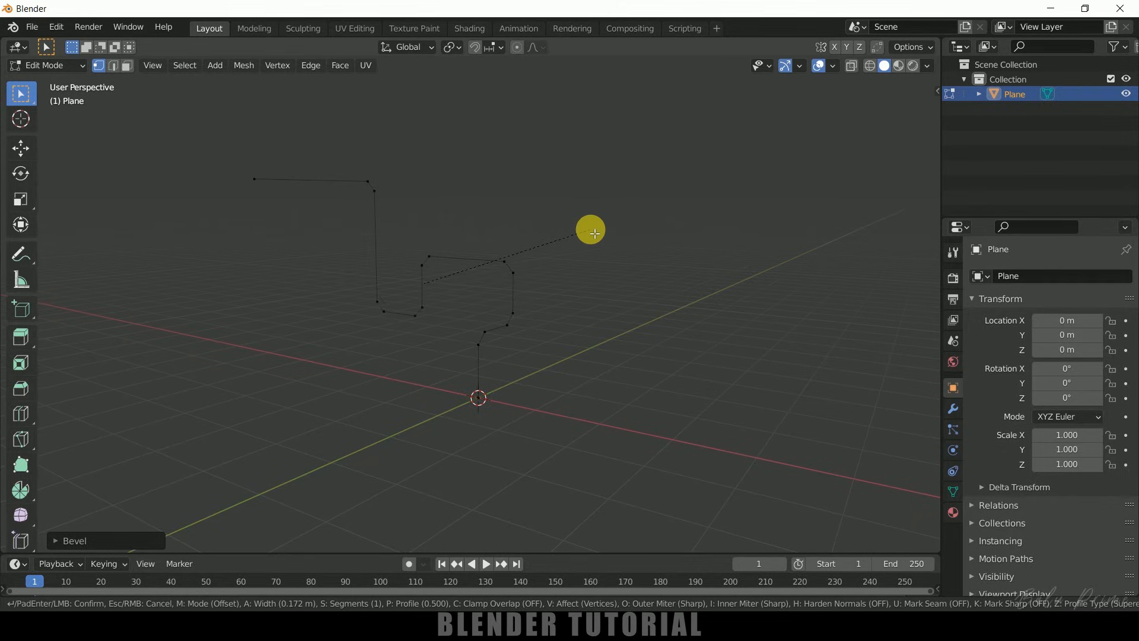
mouse_move(597, 233)
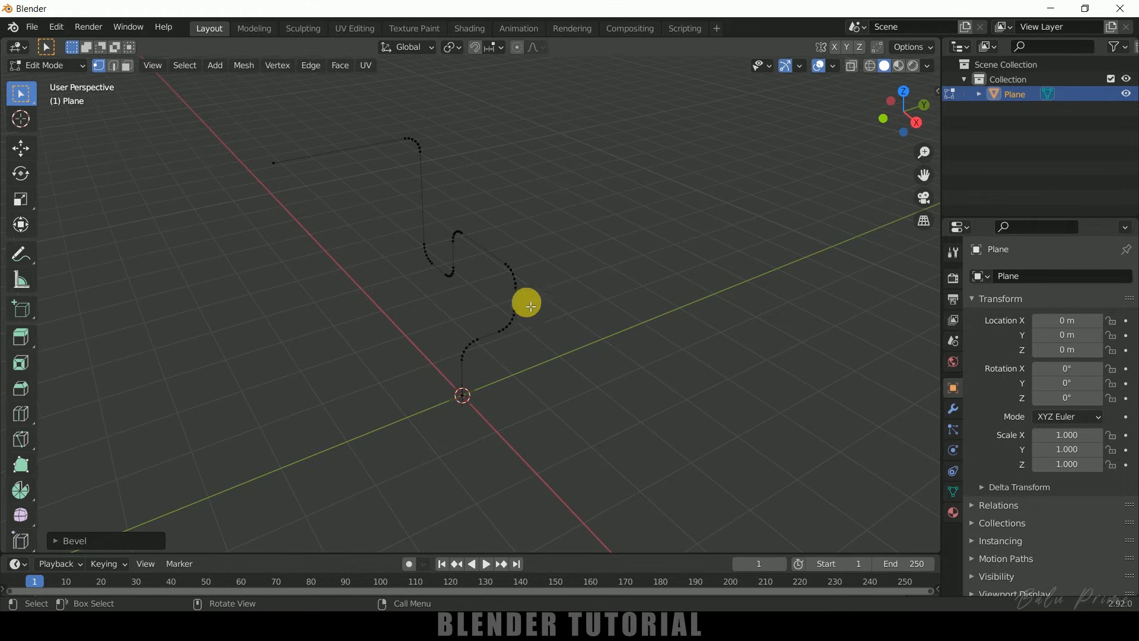
mouse_move(390, 140)
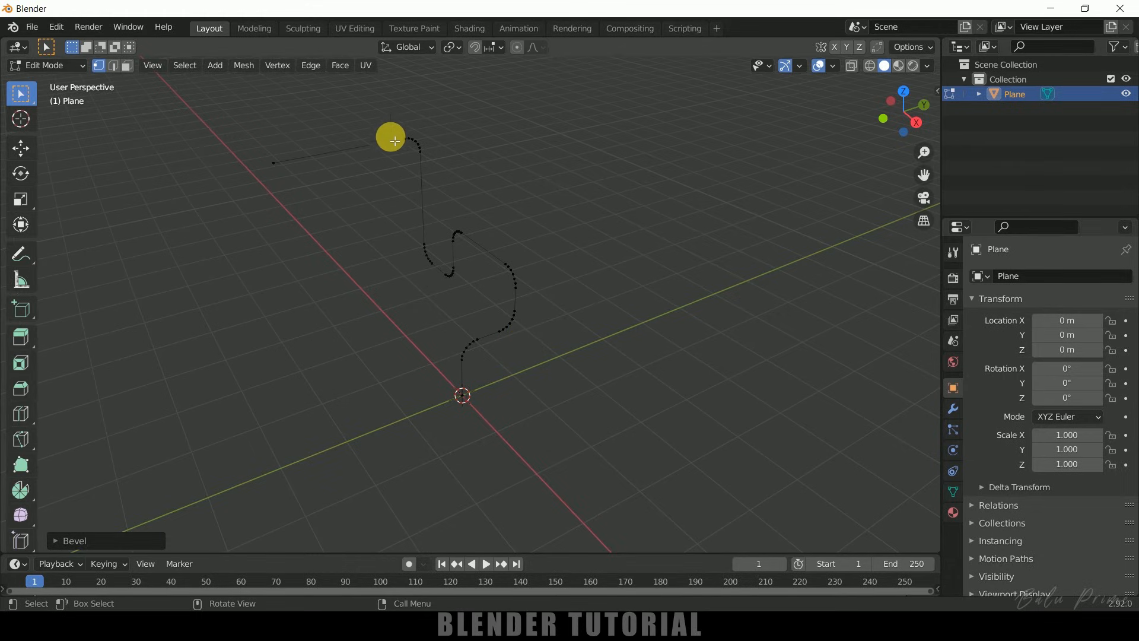
mouse_move(531, 213)
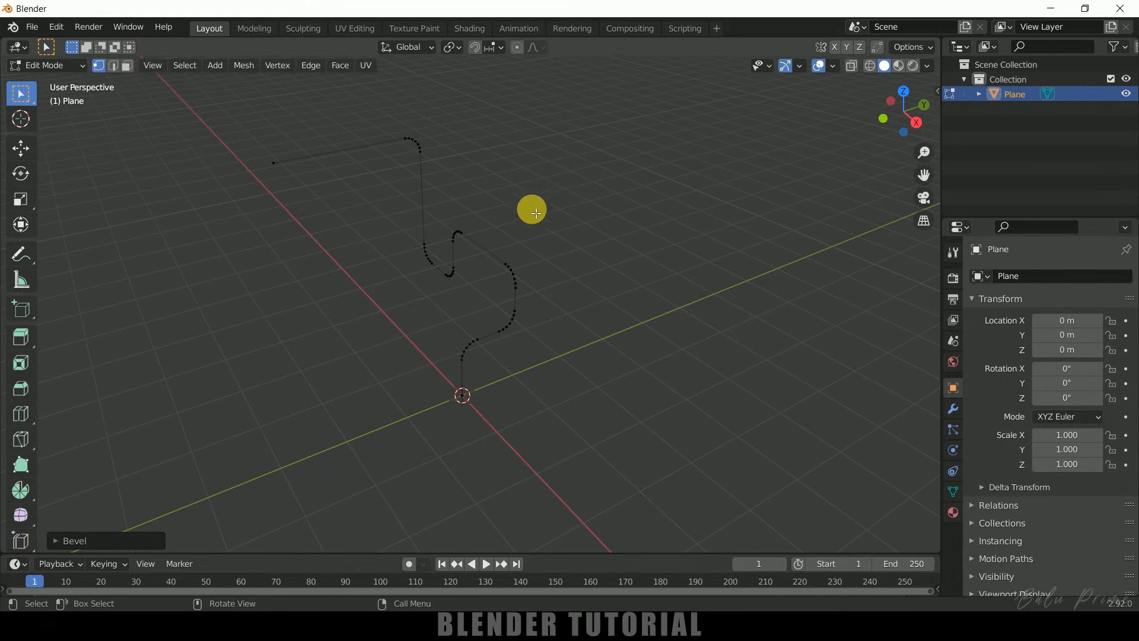
mouse_move(568, 180)
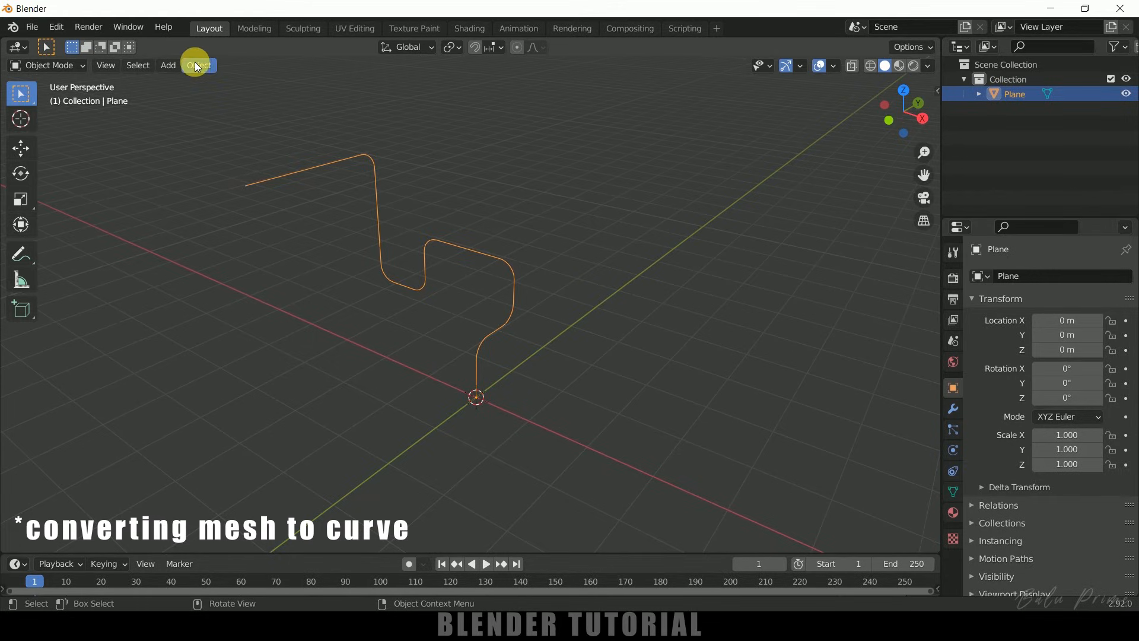
In Object Mode, show the Convert options for the rounded path
left_click(198, 64)
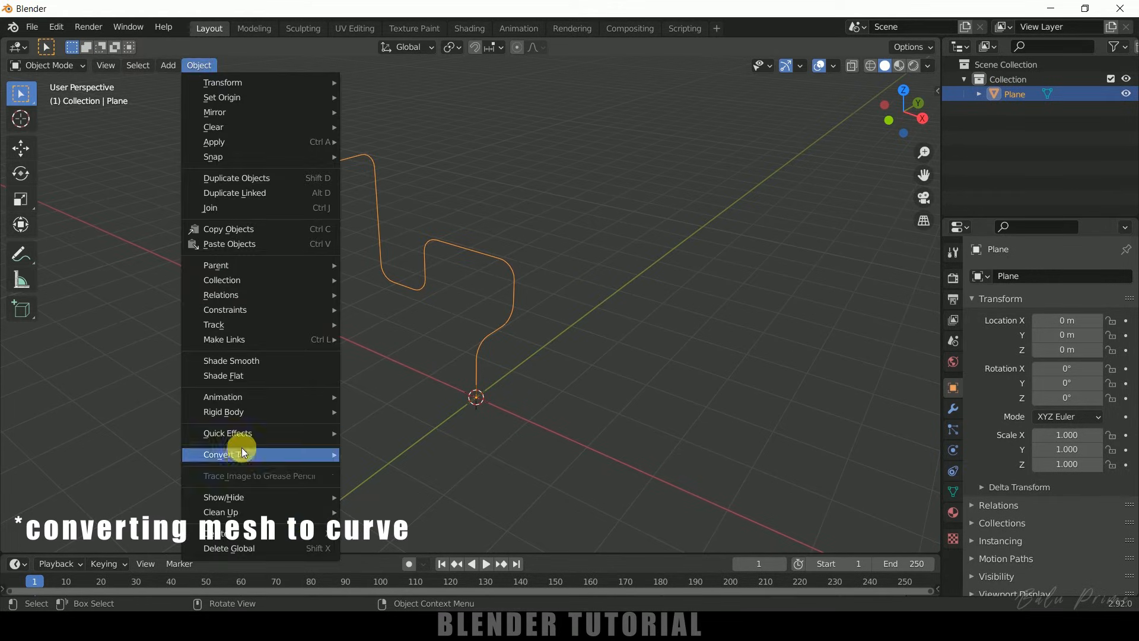
left_click(222, 454)
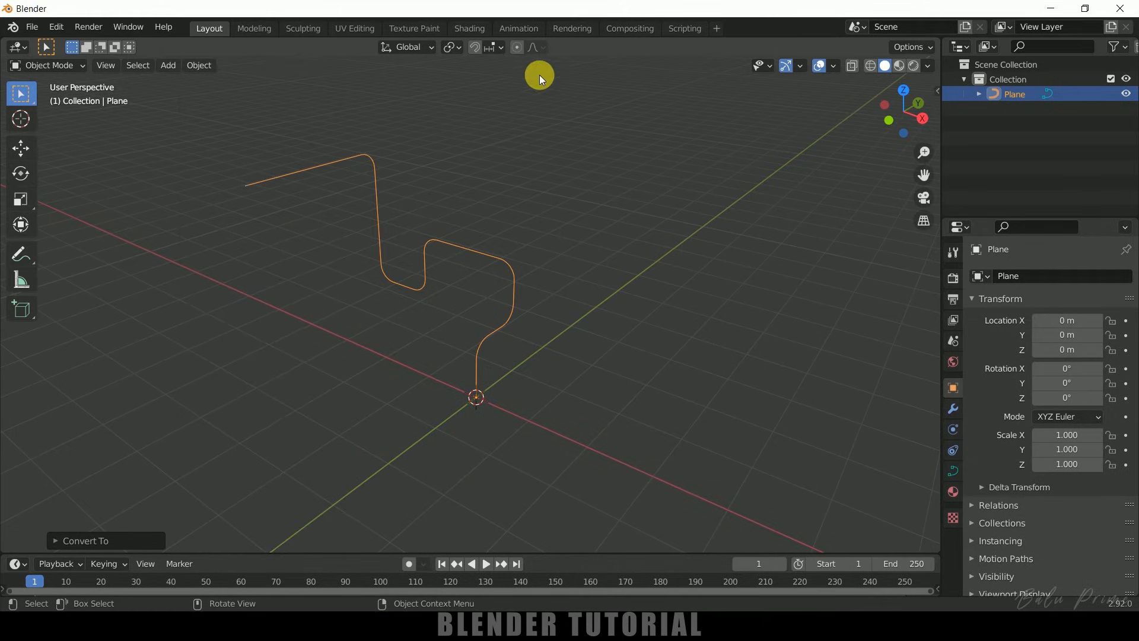
mouse_move(388, 244)
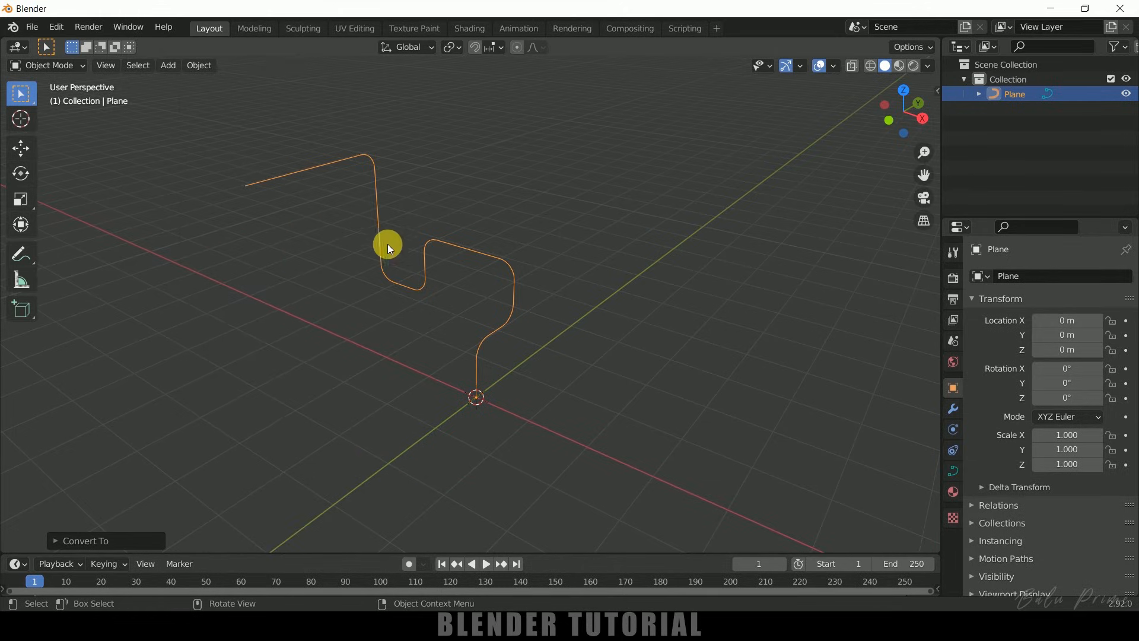
mouse_move(945, 469)
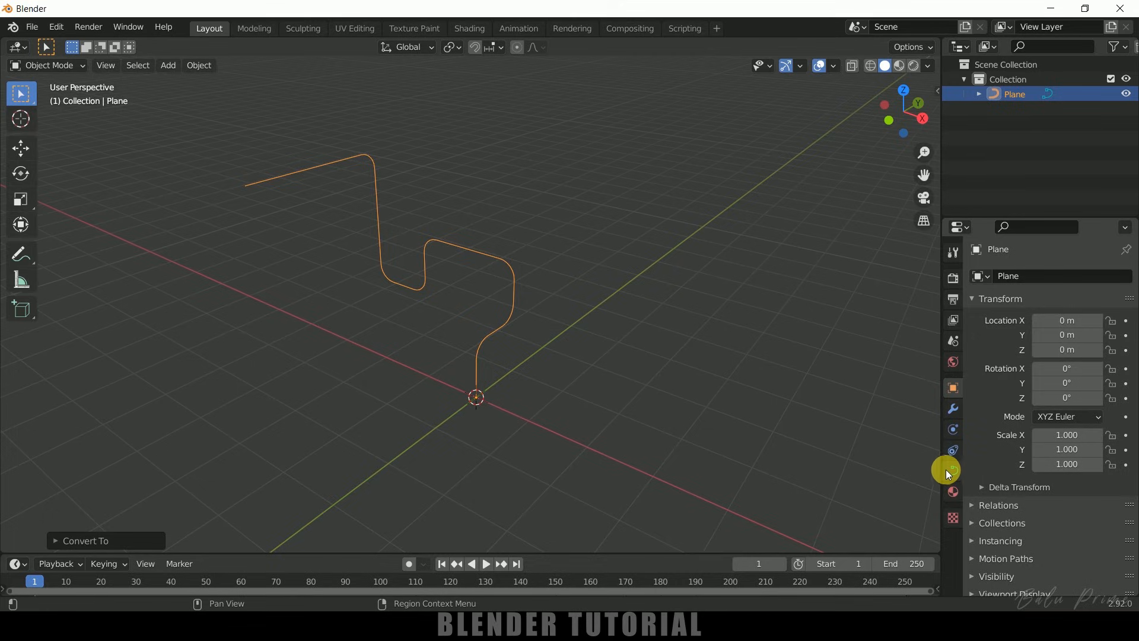
mouse_move(953, 471)
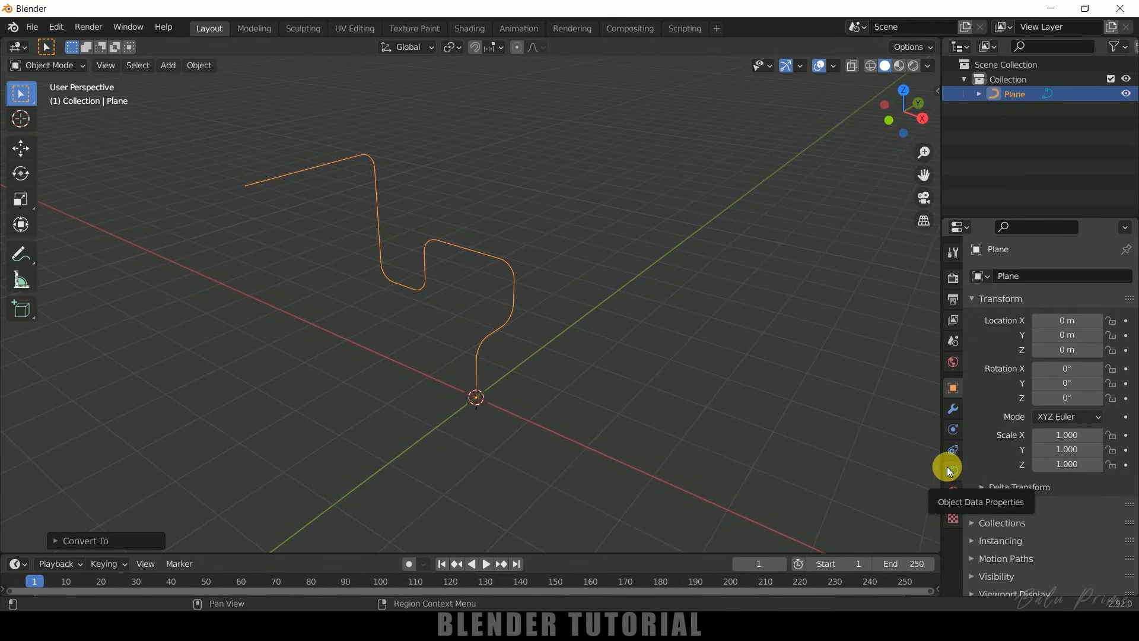
Show the curve's data properties with the Geometry bevel section expanded
left_click(953, 471)
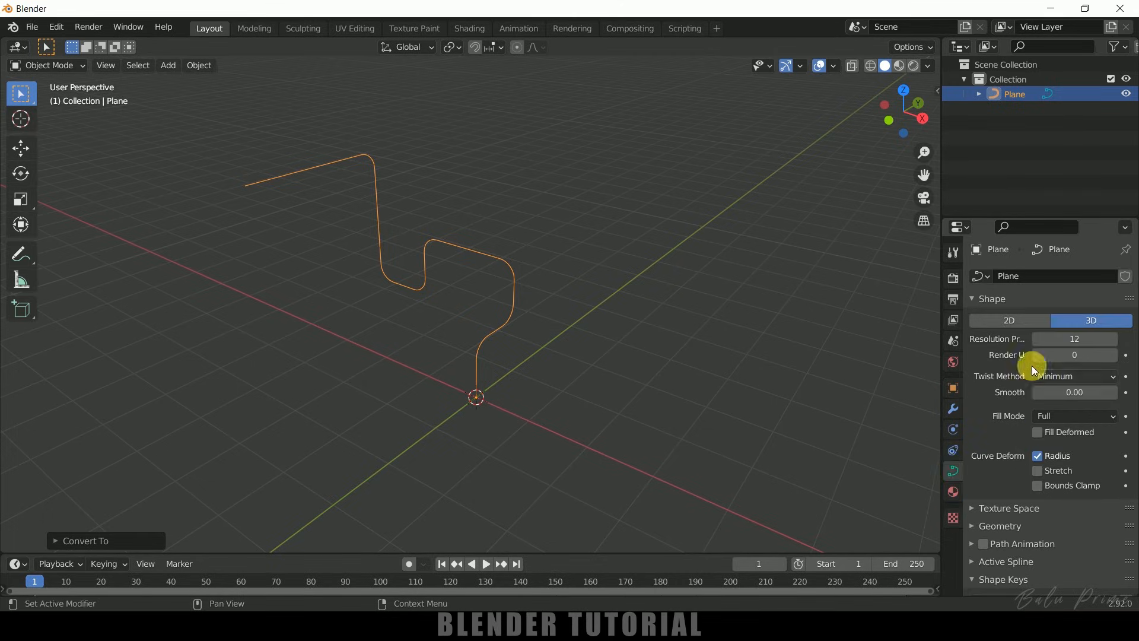
scroll("down", 3)
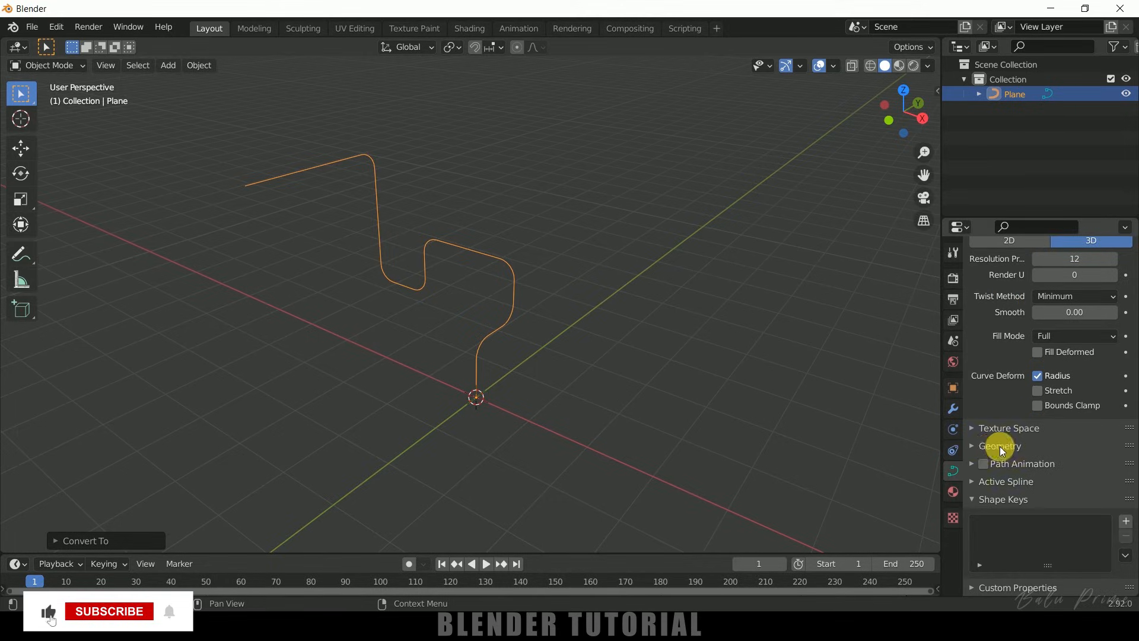
left_click(999, 445)
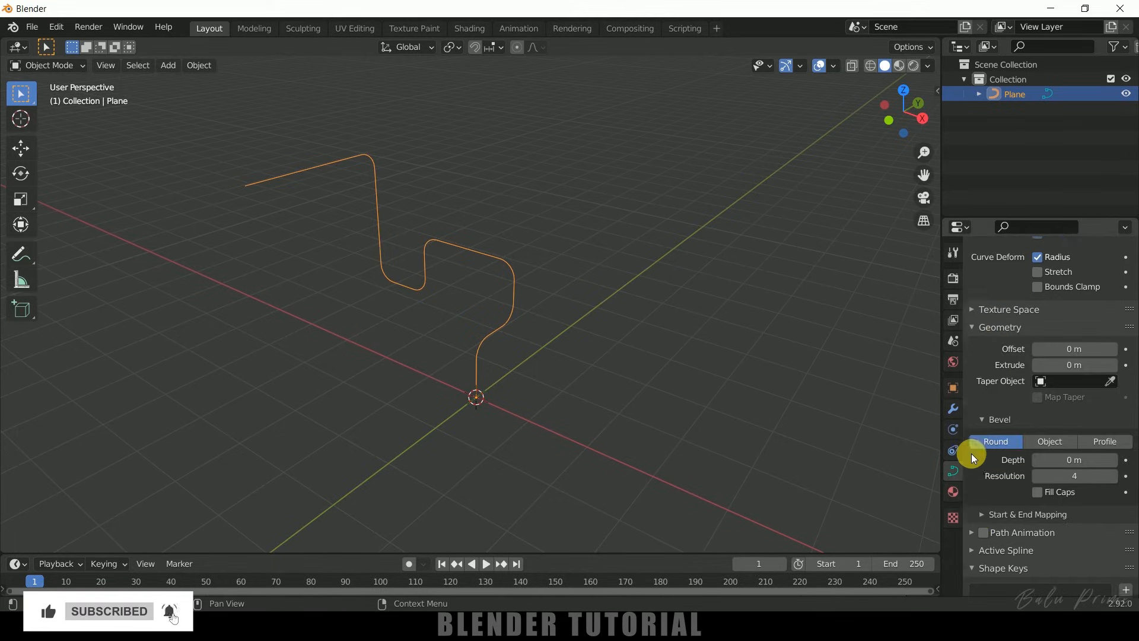
Give the curve a round bevel of 0.22 m depth and resolution 32
scroll("down", 3)
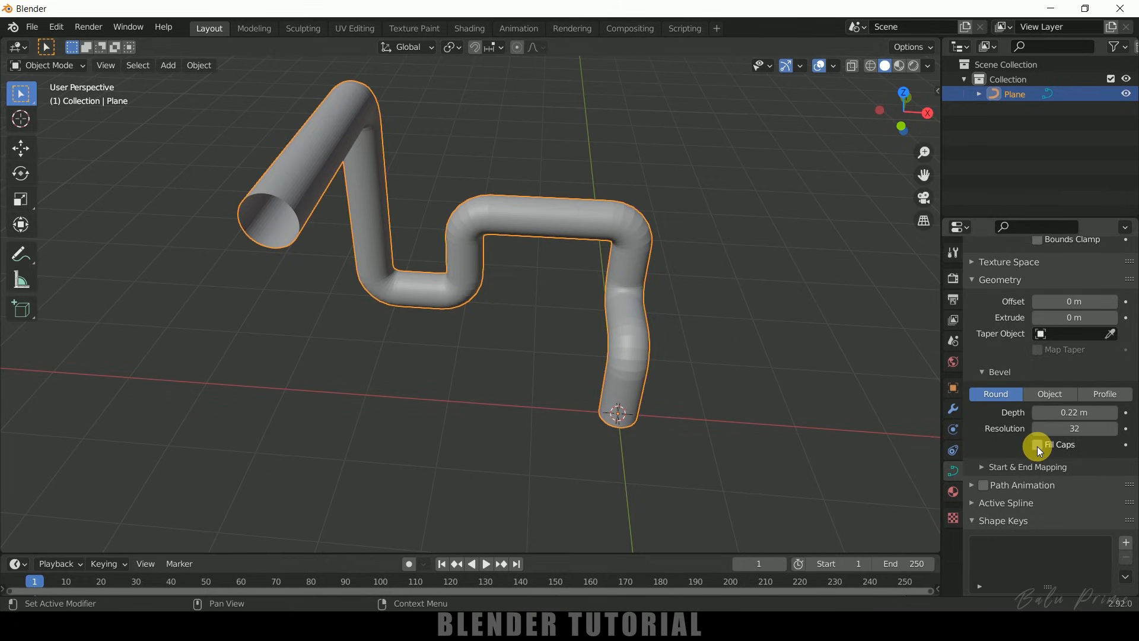
left_click(1037, 444)
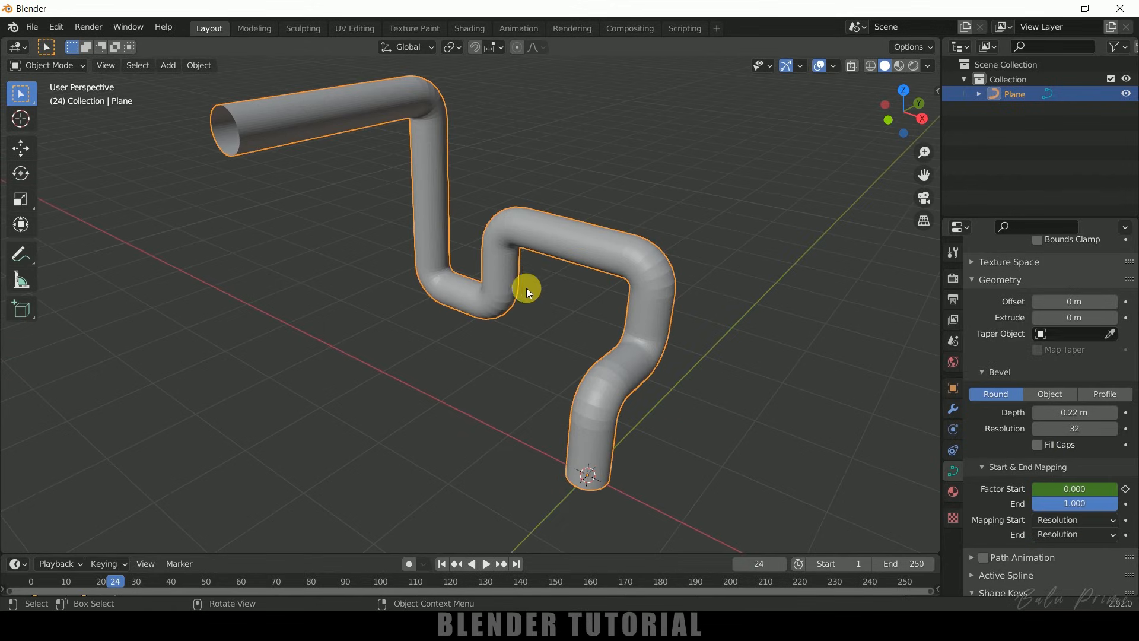
mouse_move(606, 238)
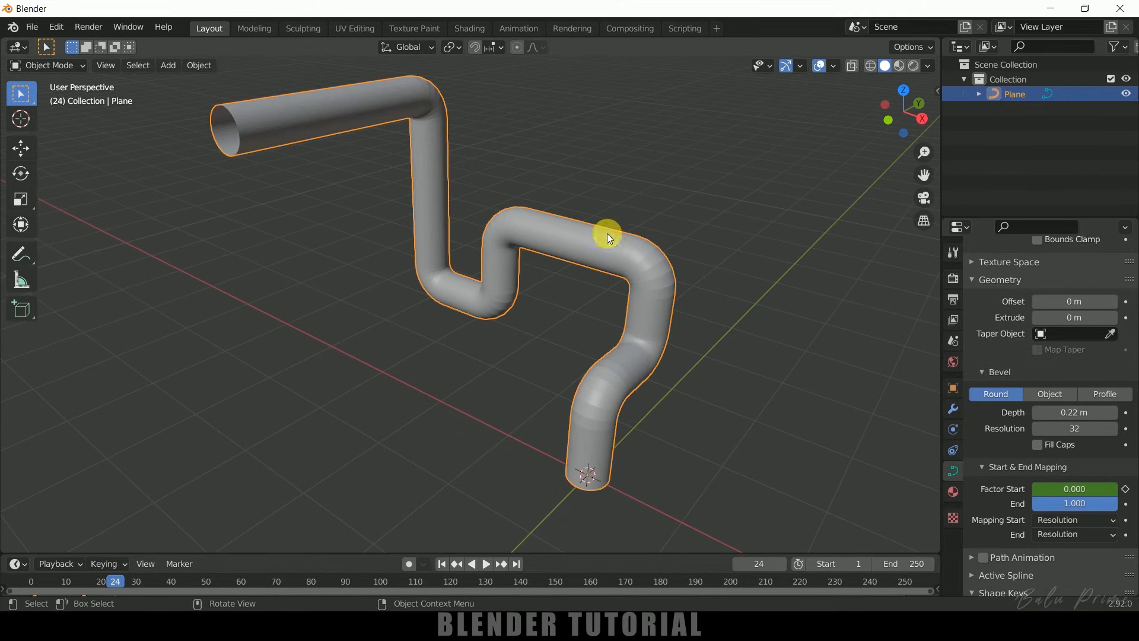
Apply Shade Smooth to the tube from its context menu
right_click(607, 238)
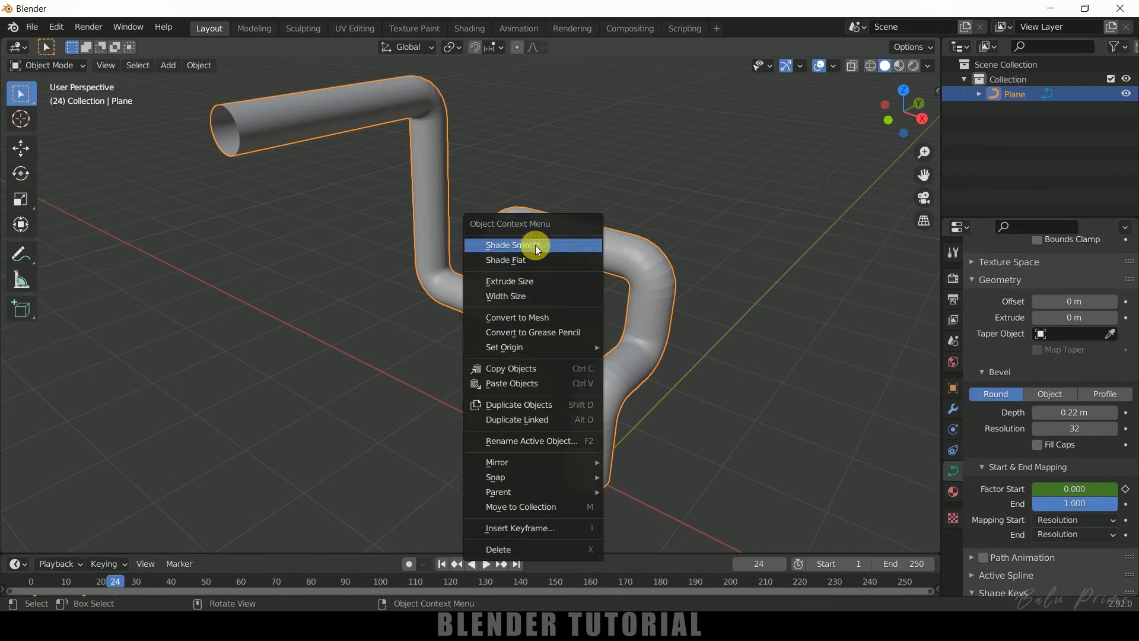
left_click(516, 245)
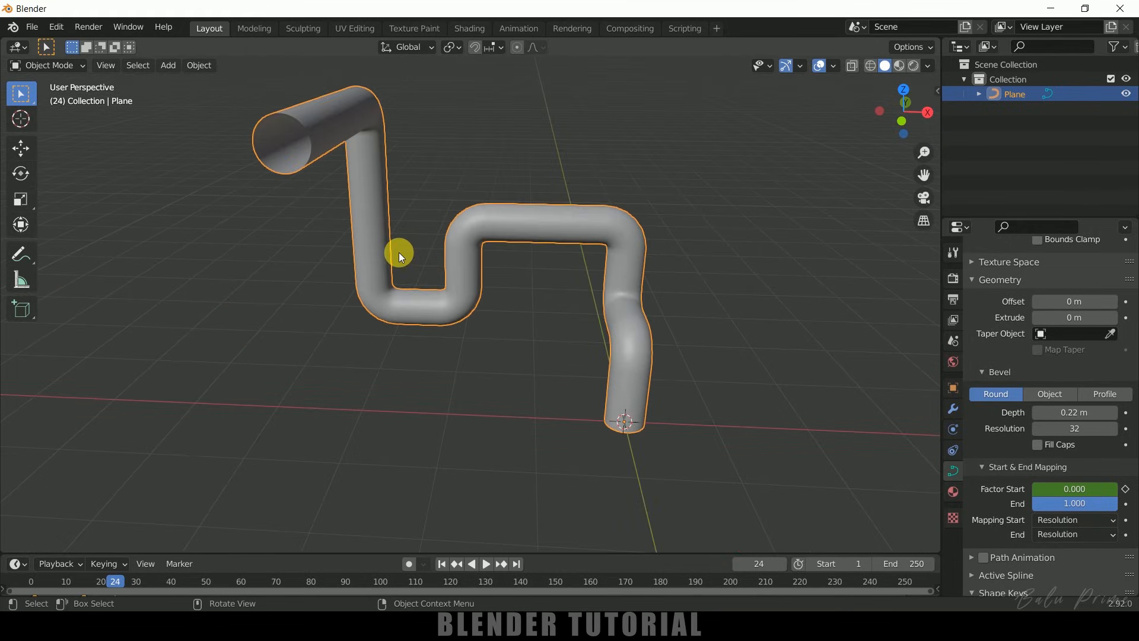
mouse_move(327, 157)
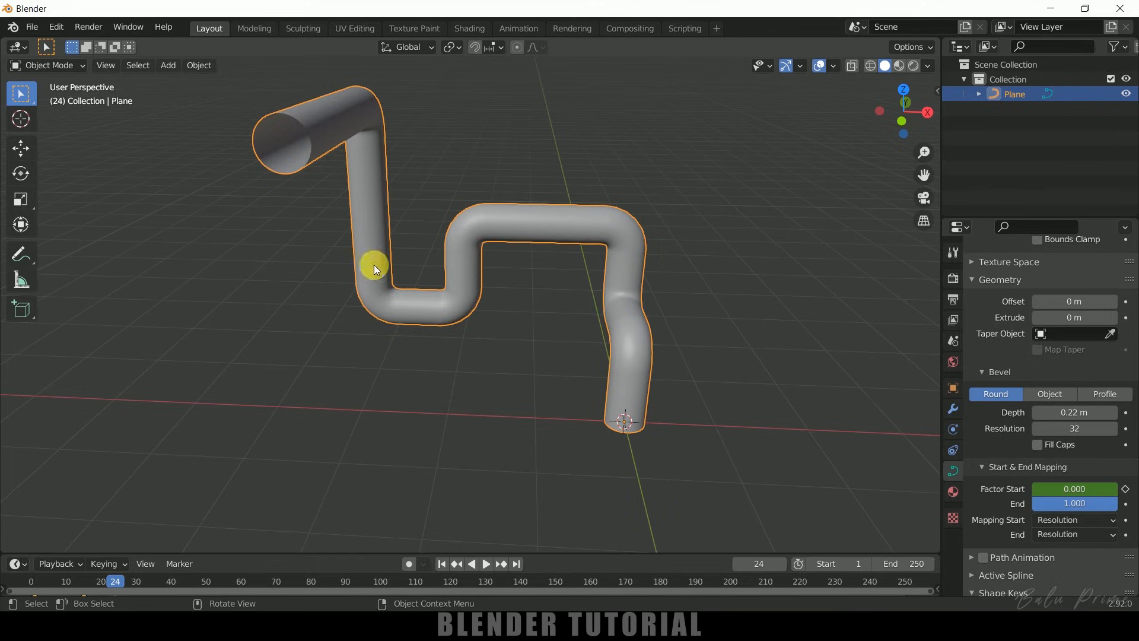
mouse_move(427, 246)
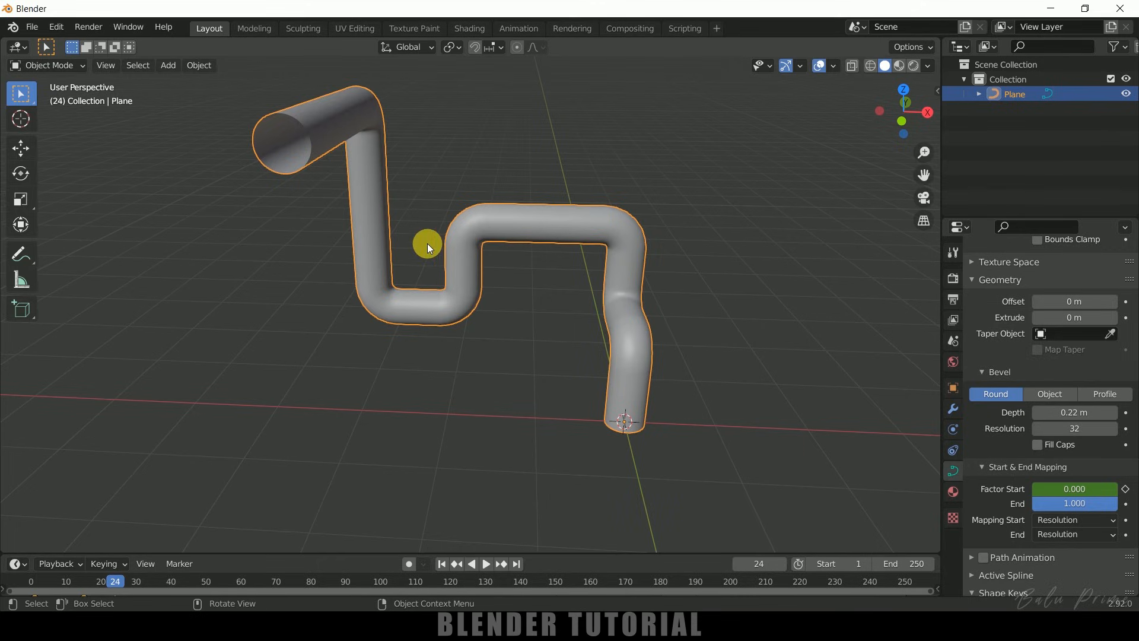
mouse_move(492, 193)
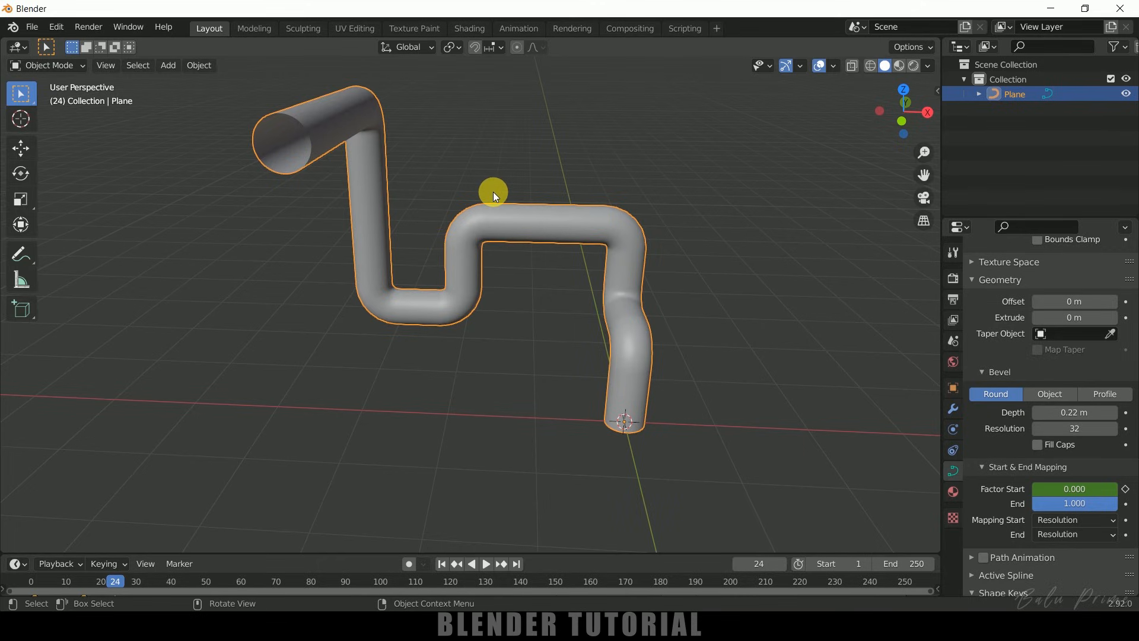
mouse_move(459, 160)
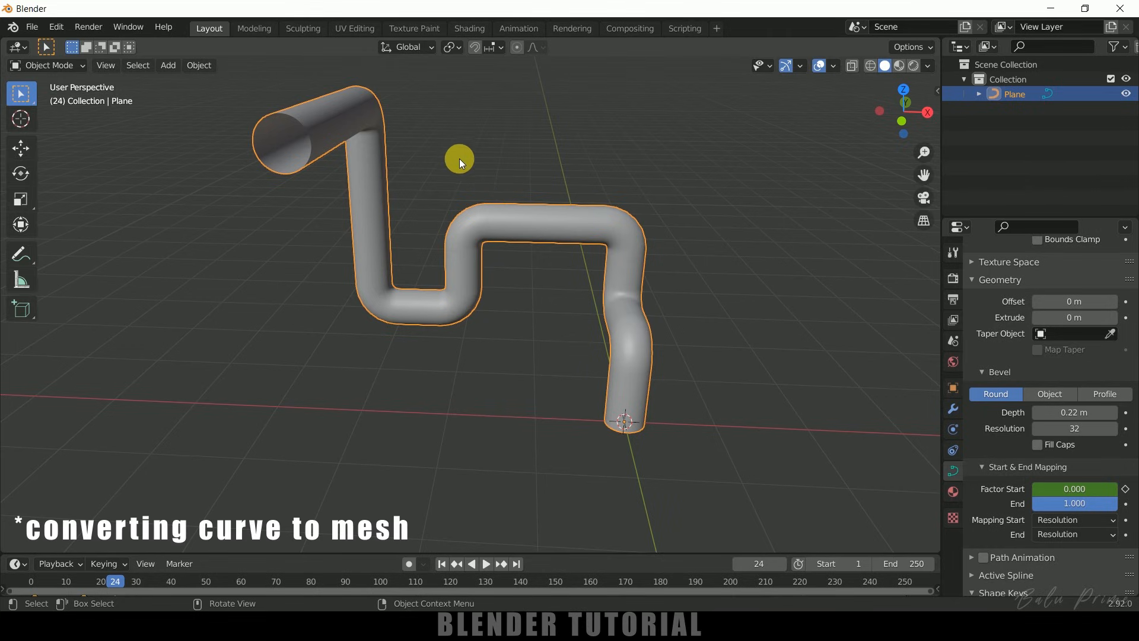
Convert the curve tube to a mesh and list the modifiers to add
left_click(198, 64)
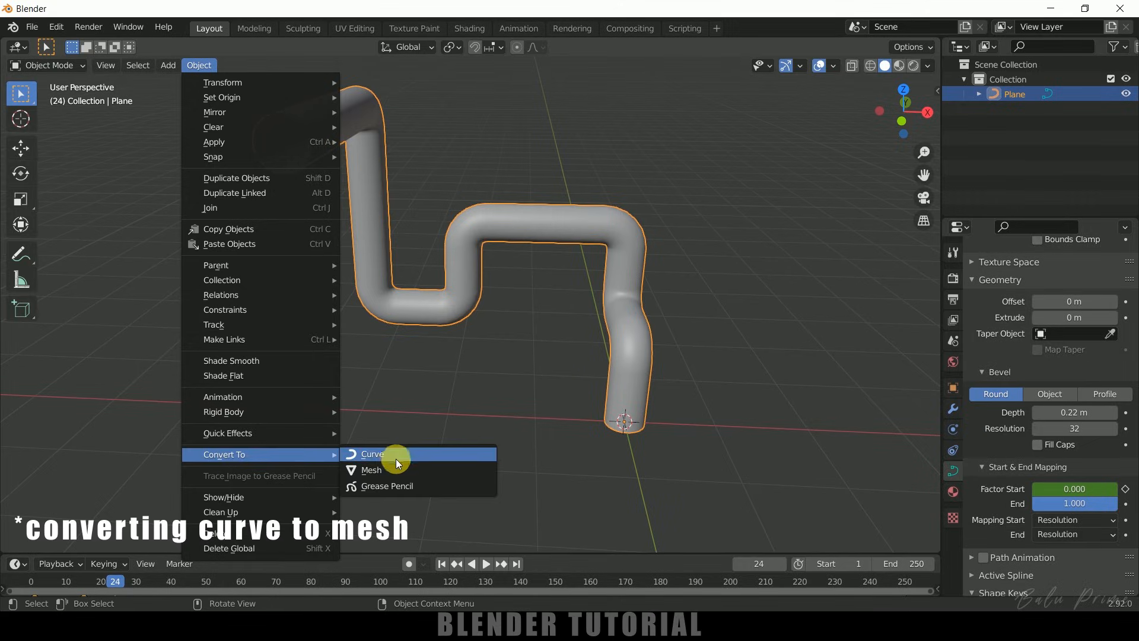
left_click(371, 469)
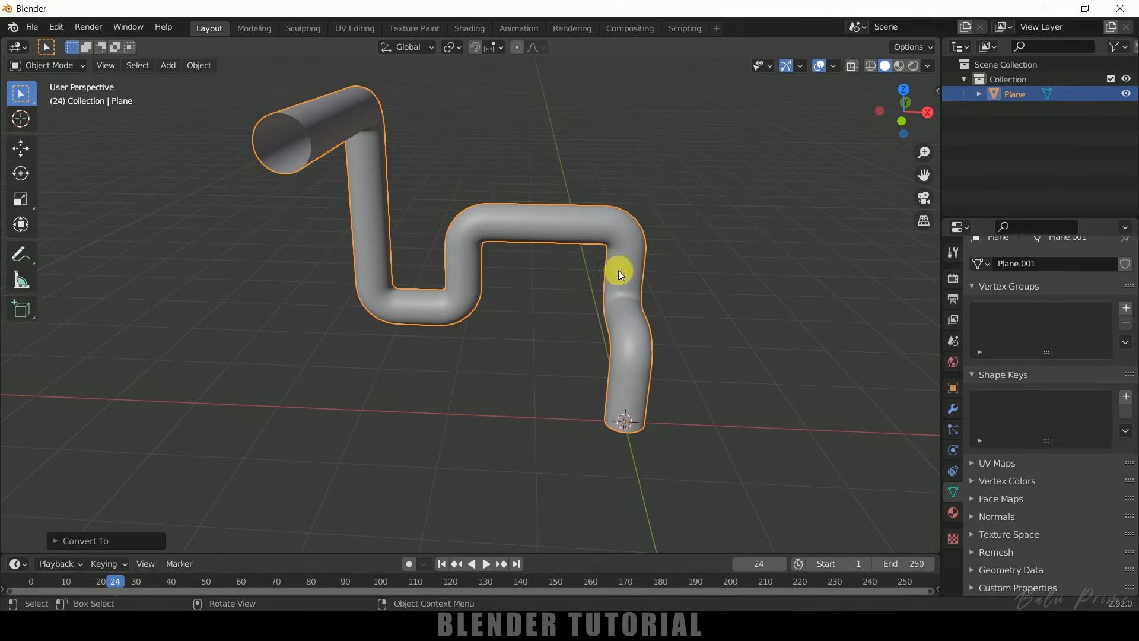
left_click(953, 408)
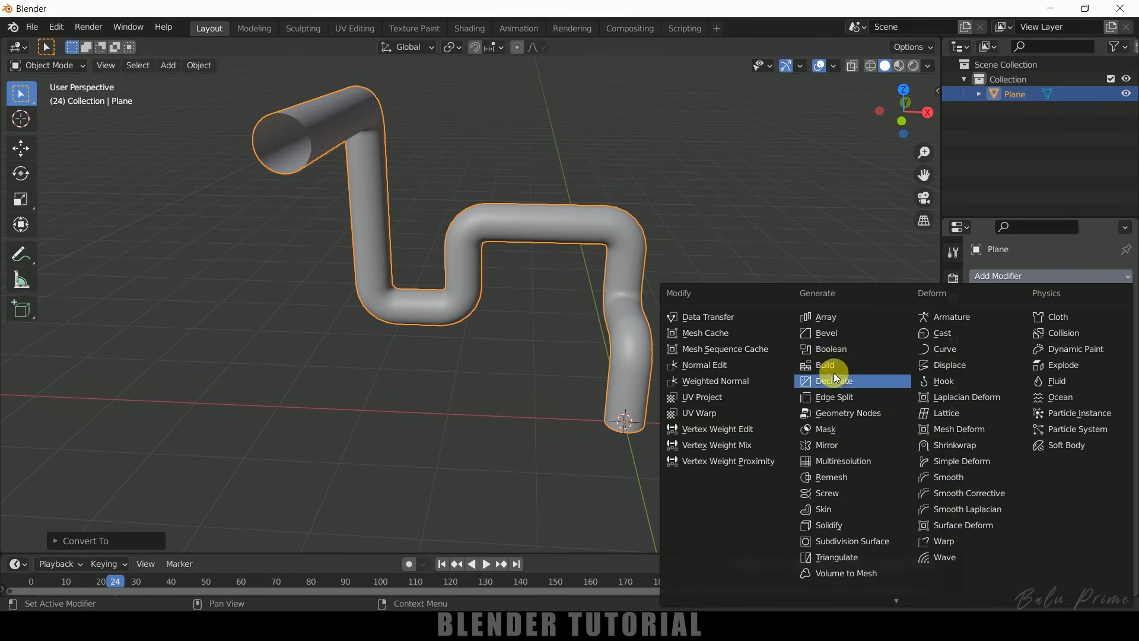
Add a Solidify modifier with -0.1 m even thickness to hollow the pipe
left_click(826, 524)
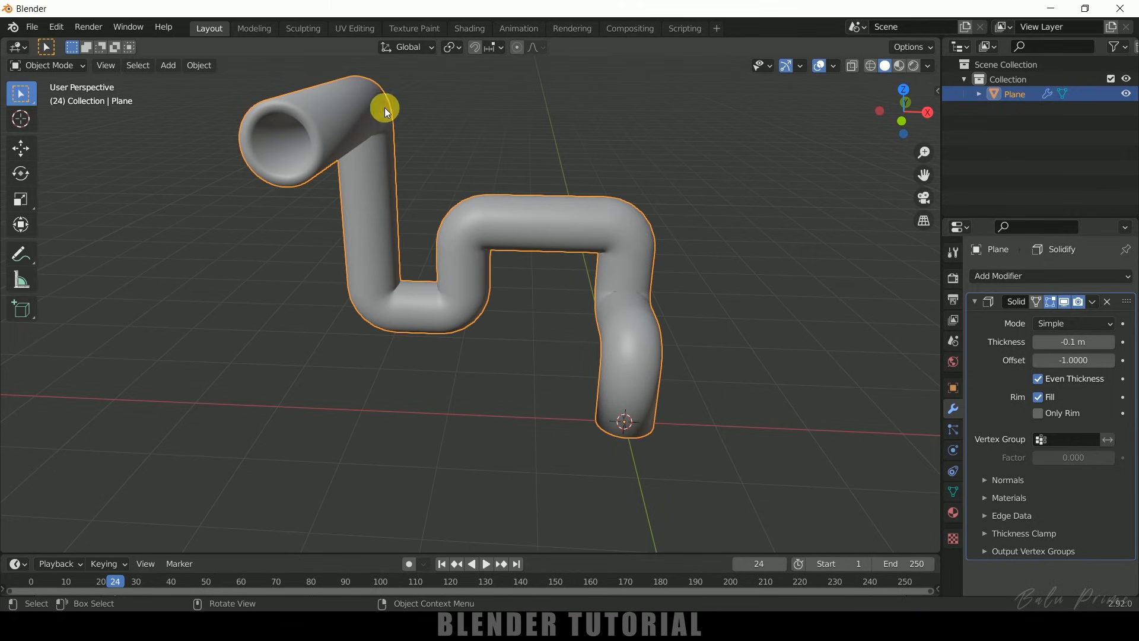
mouse_move(311, 121)
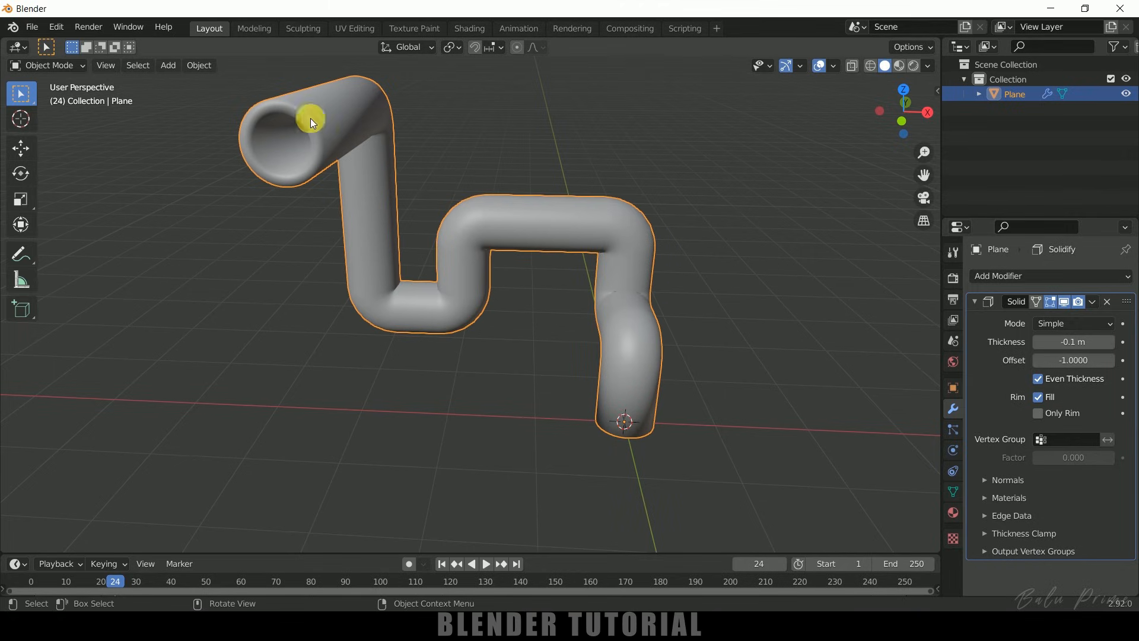
mouse_move(376, 172)
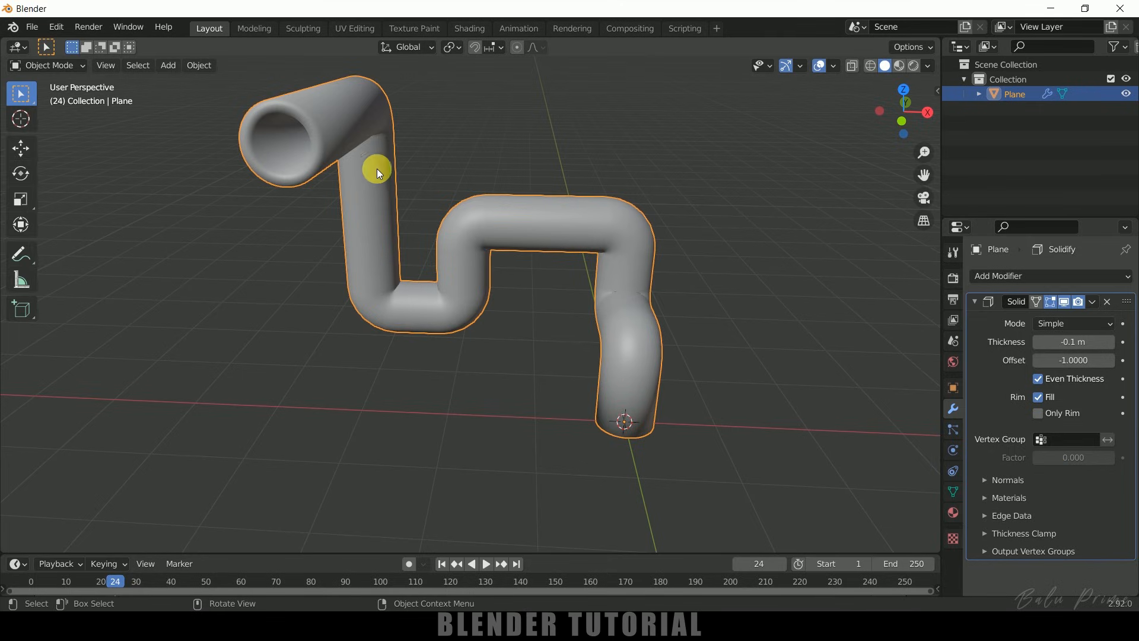
mouse_move(650, 222)
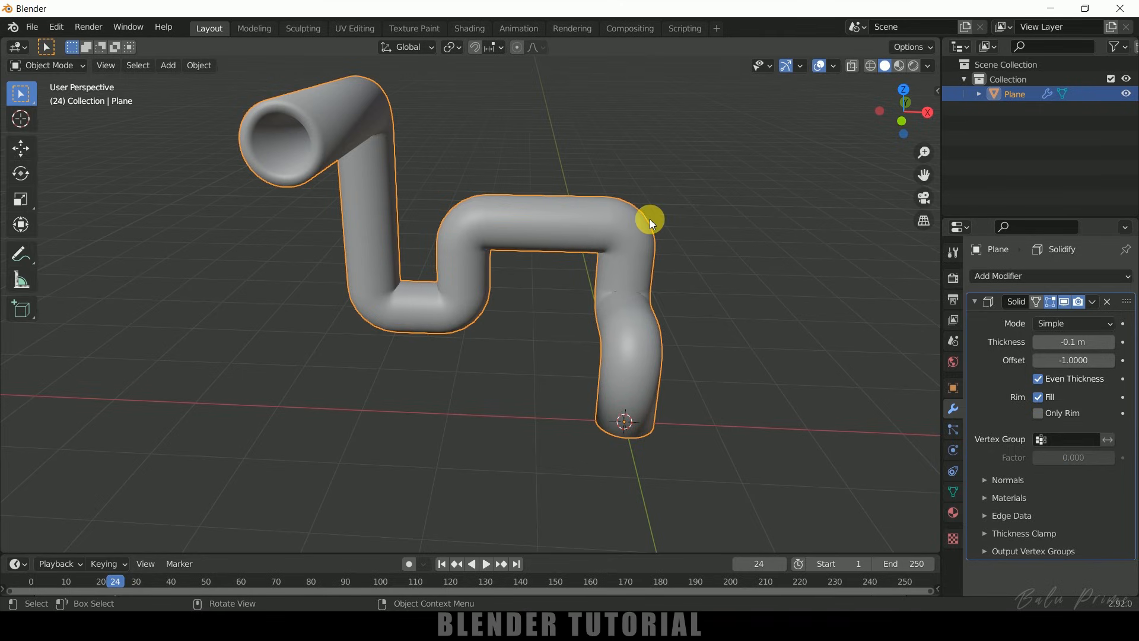
mouse_move(455, 160)
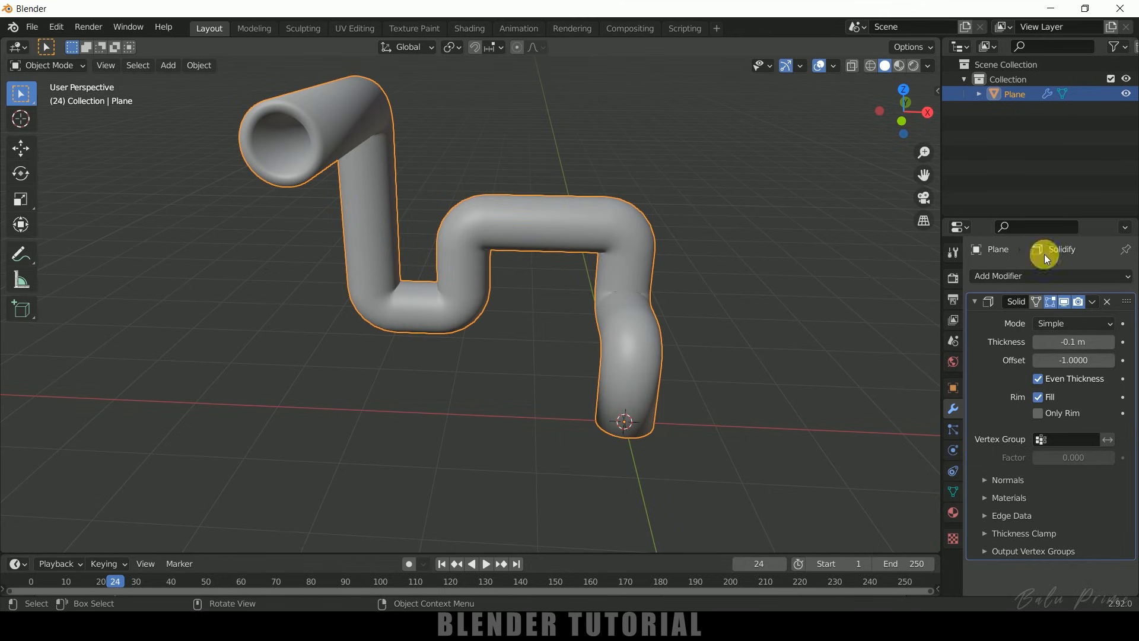
Add an Edge Split modifier to the pipe with 30° edge angle and sharp edges
left_click(1107, 302)
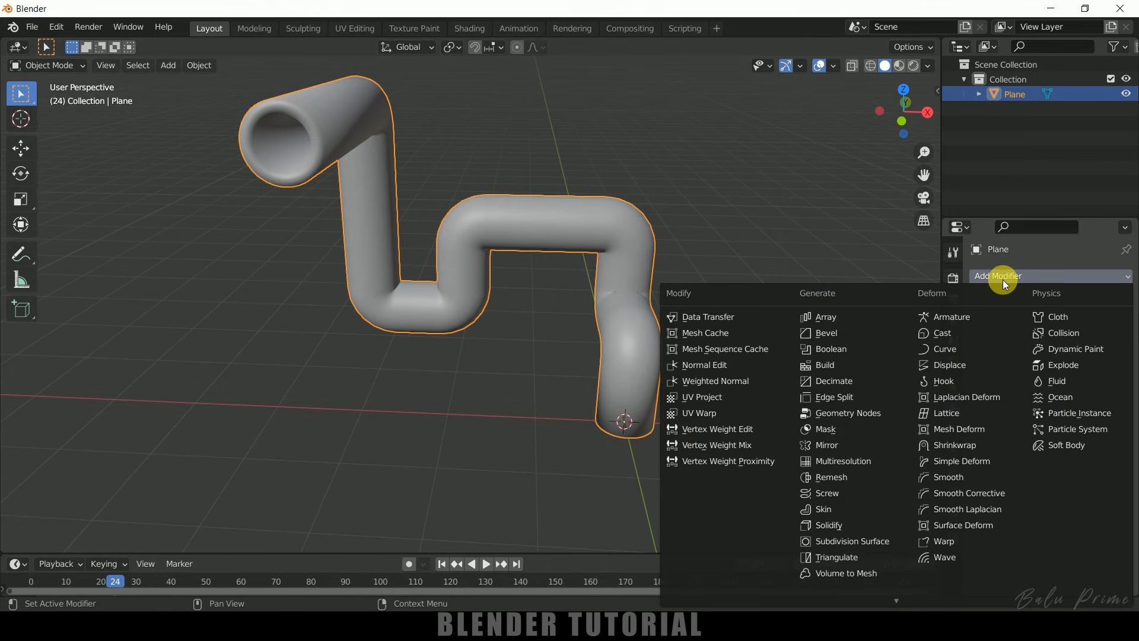
mouse_move(835, 396)
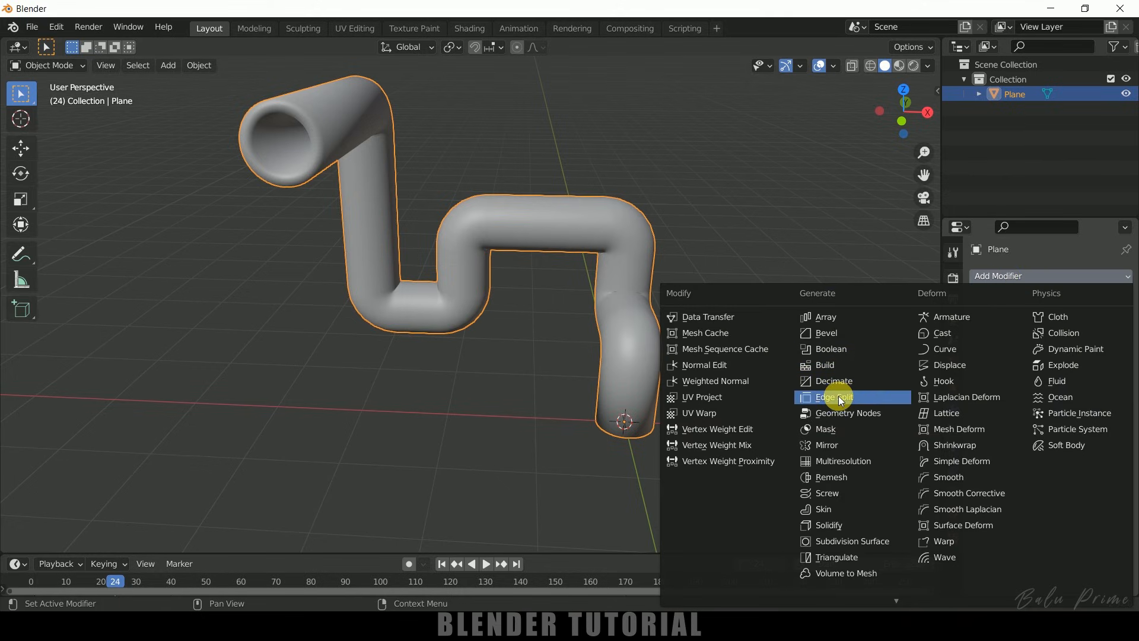
left_click(830, 396)
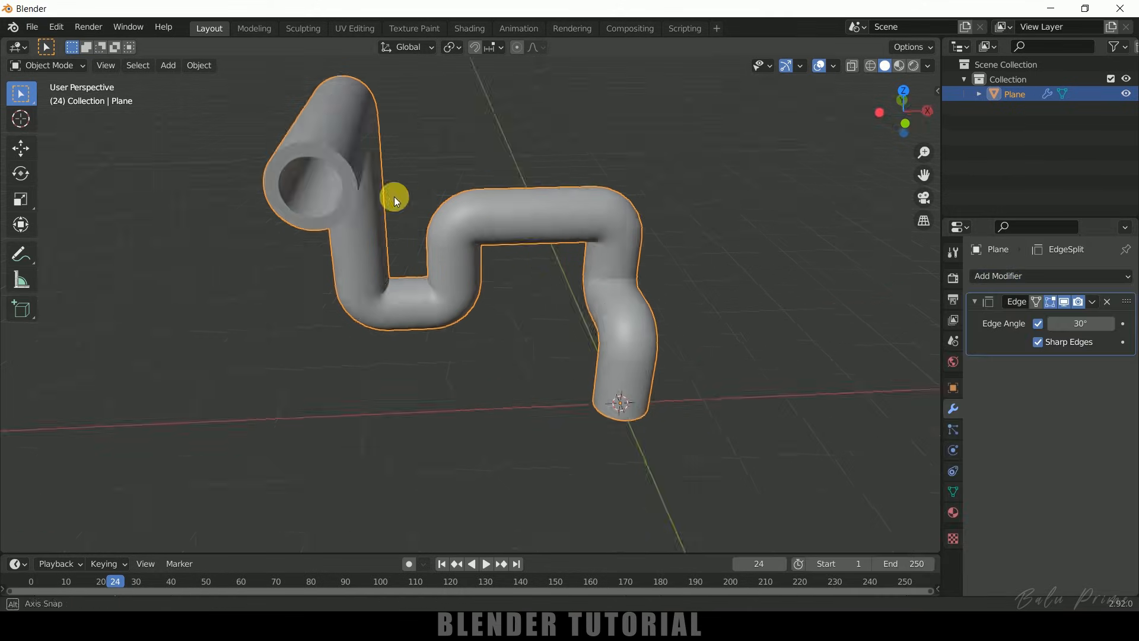